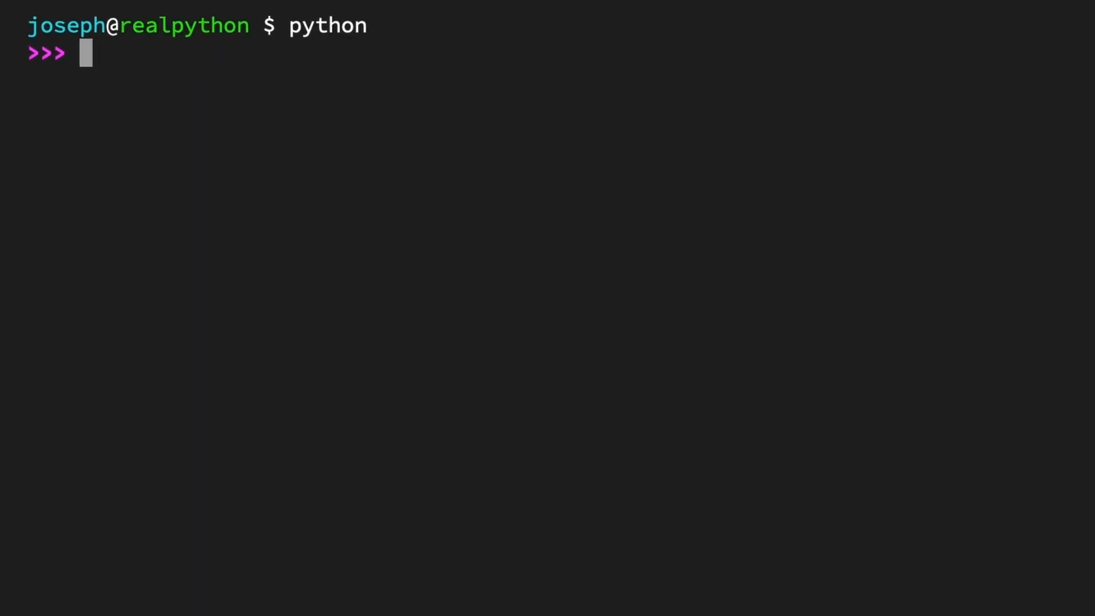
# Define numbers = [1, 2, 3, 4], alias digits to it, echo digits and begin an is check.
pyautogui.write('number')
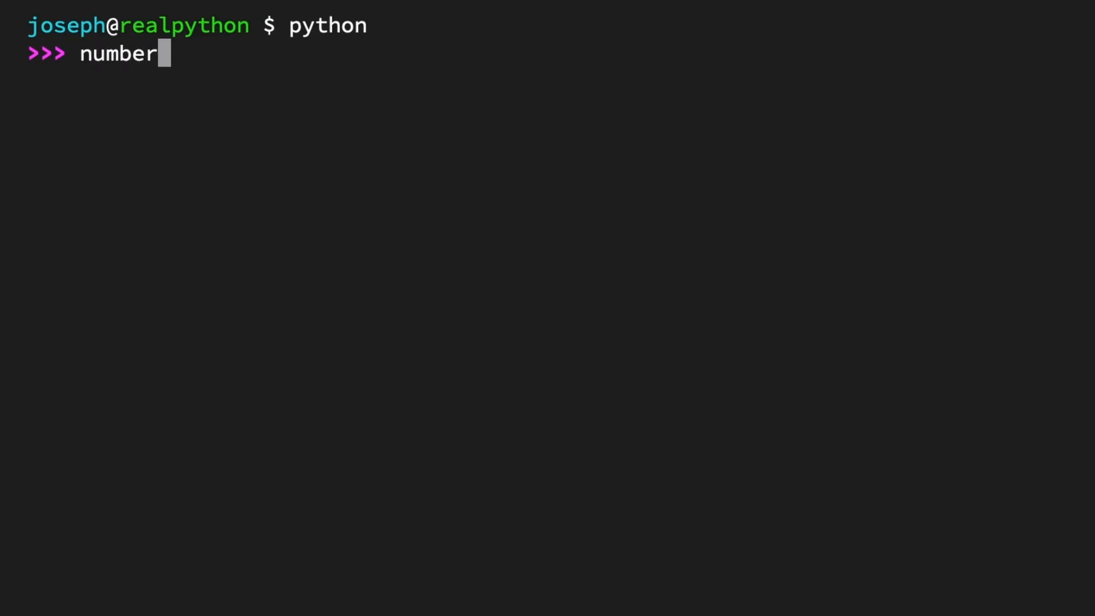
pyautogui.write('s = [1, 2, 3')
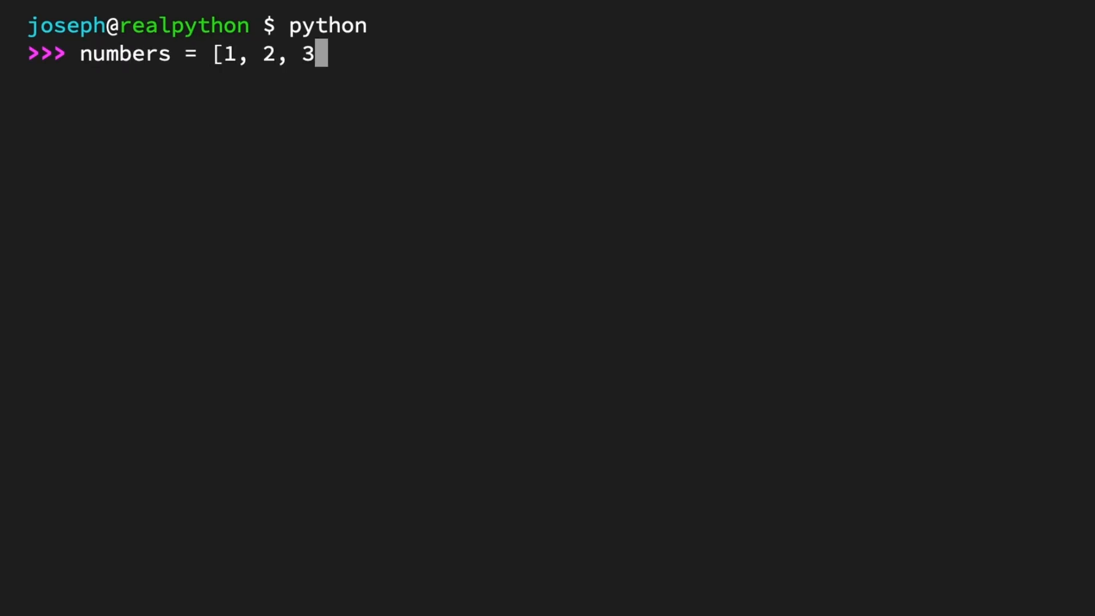
pyautogui.write(', 4]')
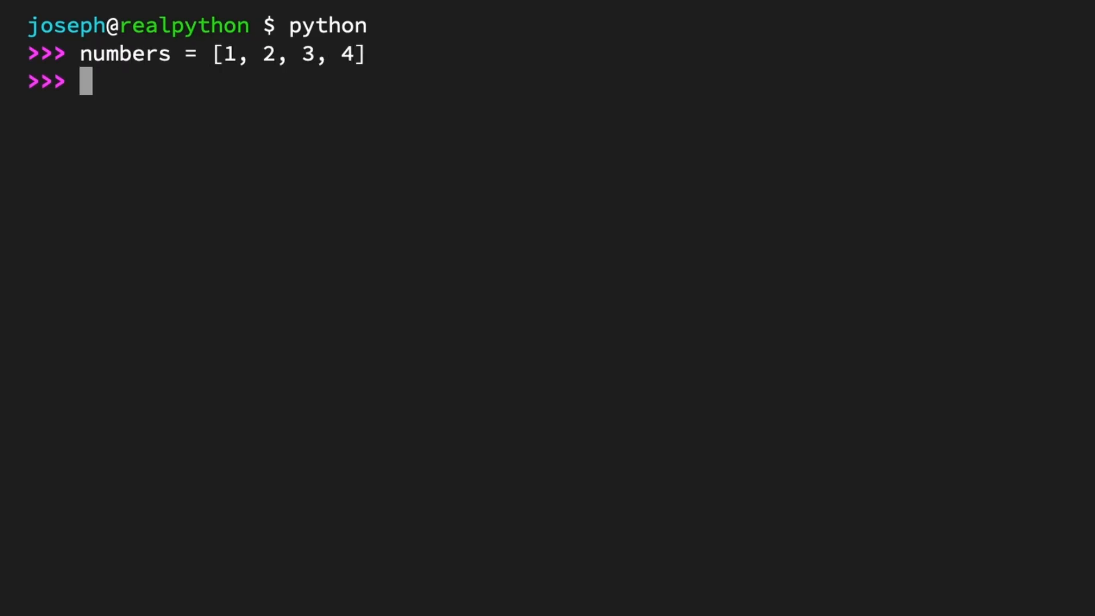
pyautogui.write('digits = numbers')
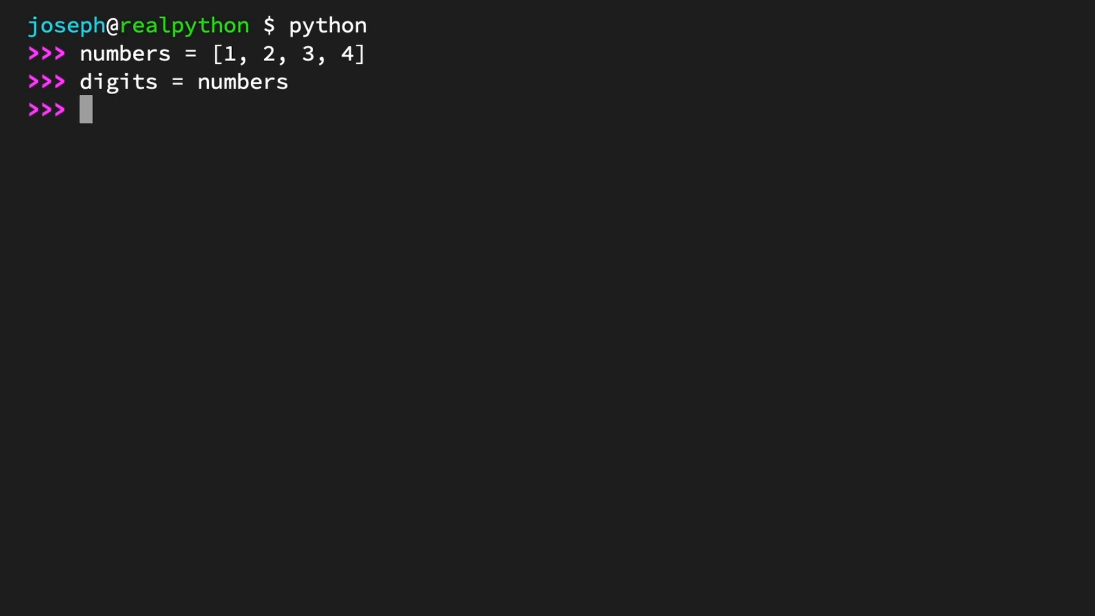
pyautogui.write('digits')
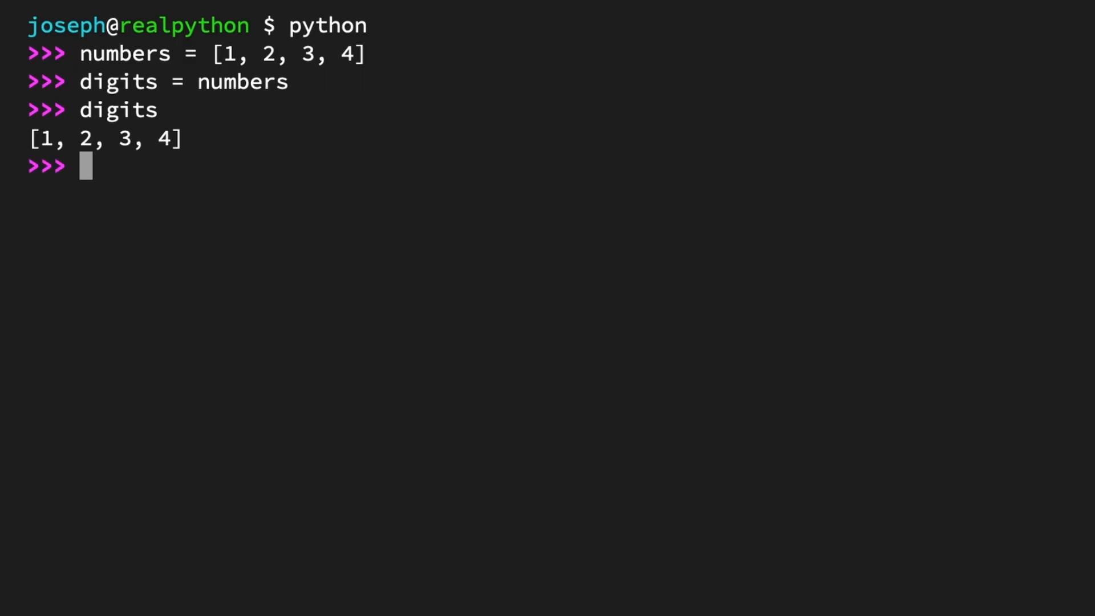
pyautogui.write('digits is')
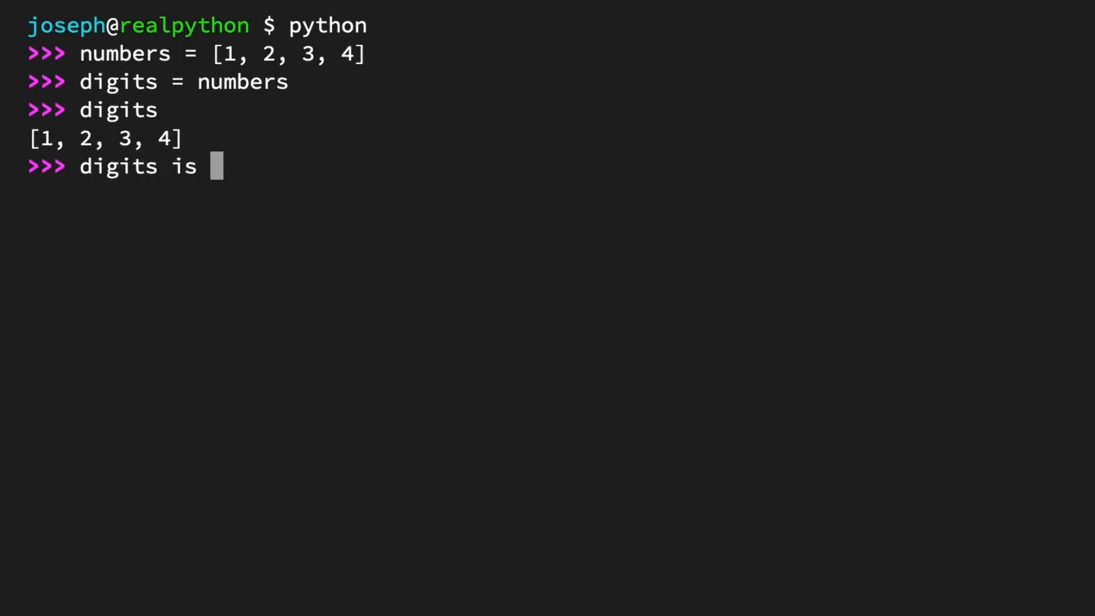
# Confirm digits is numbers, assign digits[0] = 0, show both lists as [0, 2, 3, 4], start an id() check.
pyautogui.write('numbers')
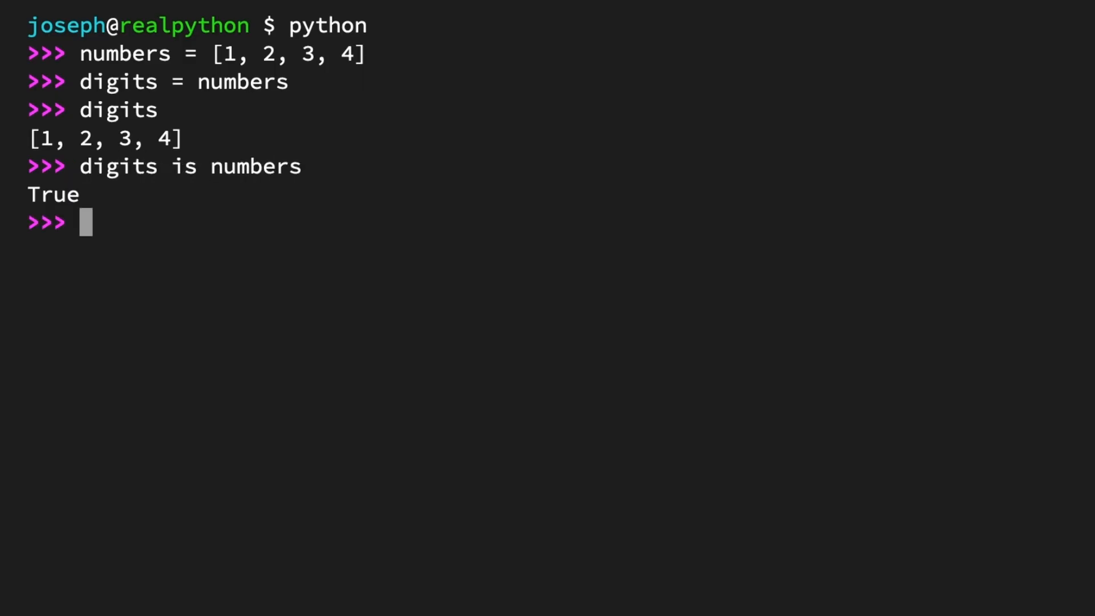
pyautogui.write('digits[0]')
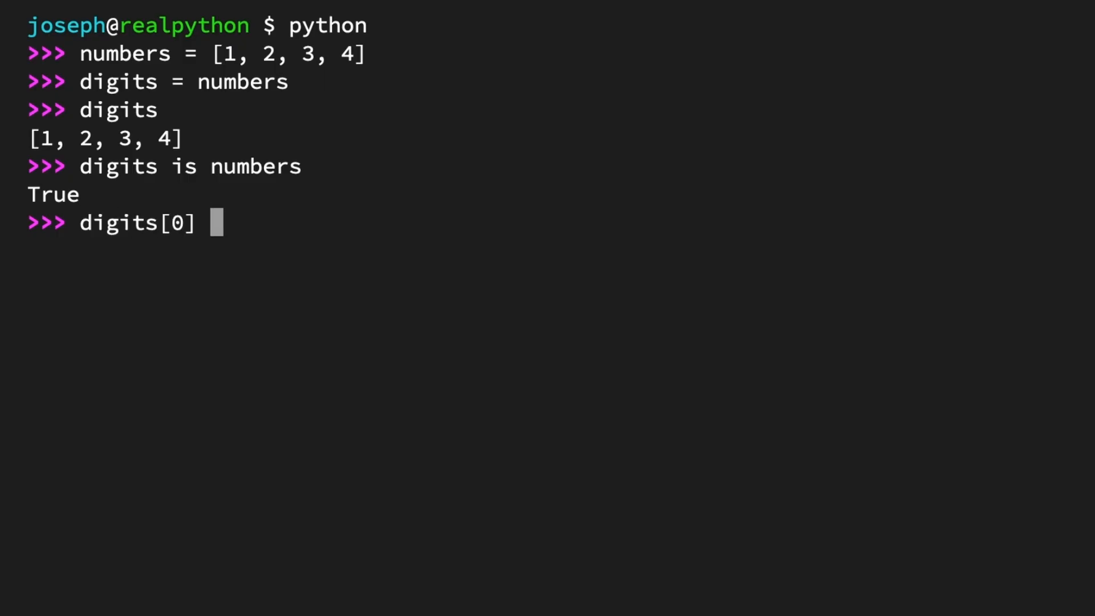
pyautogui.write('= 0')
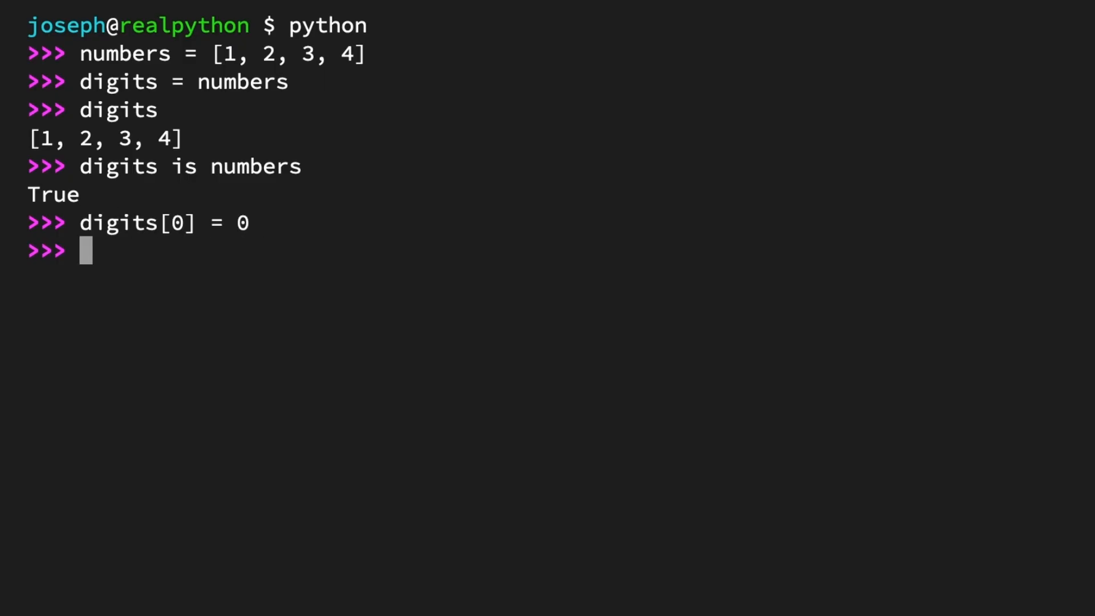
pyautogui.write('digits')
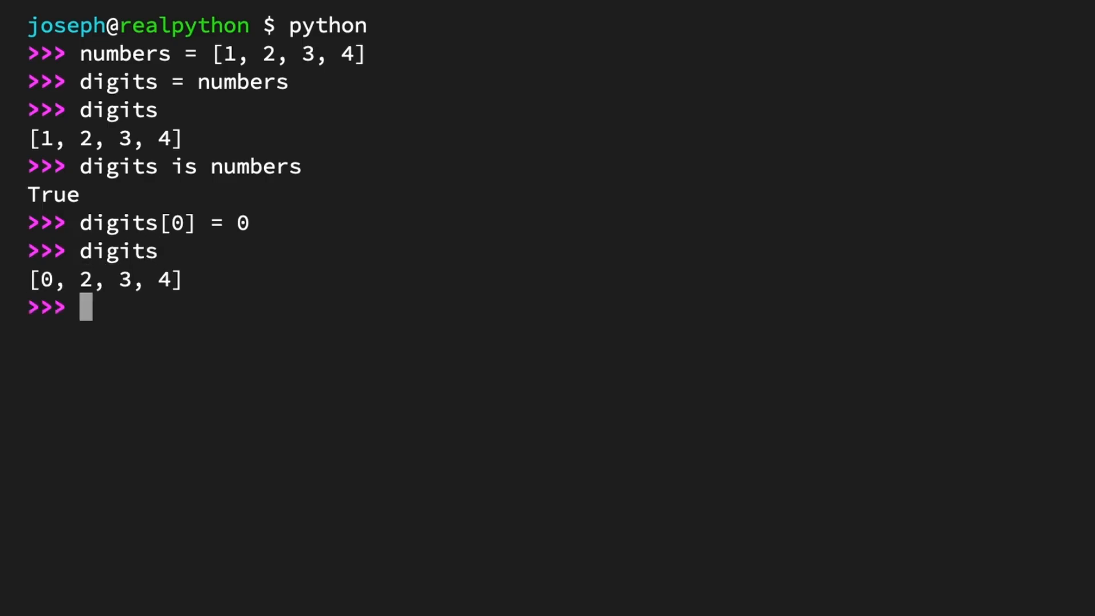
pyautogui.write('numbers')
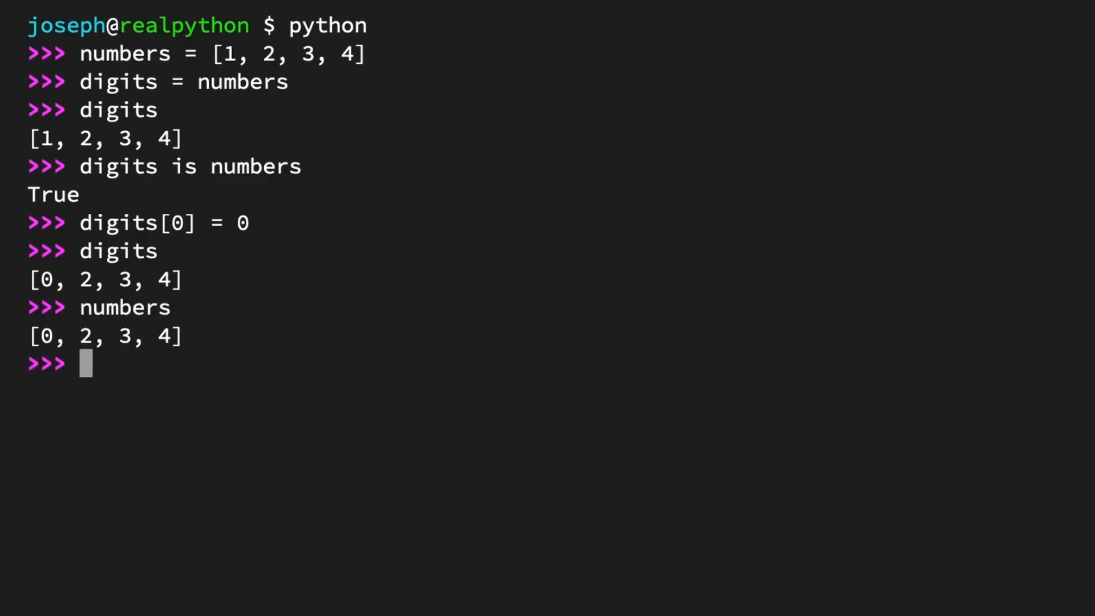
pyautogui.write('id(')
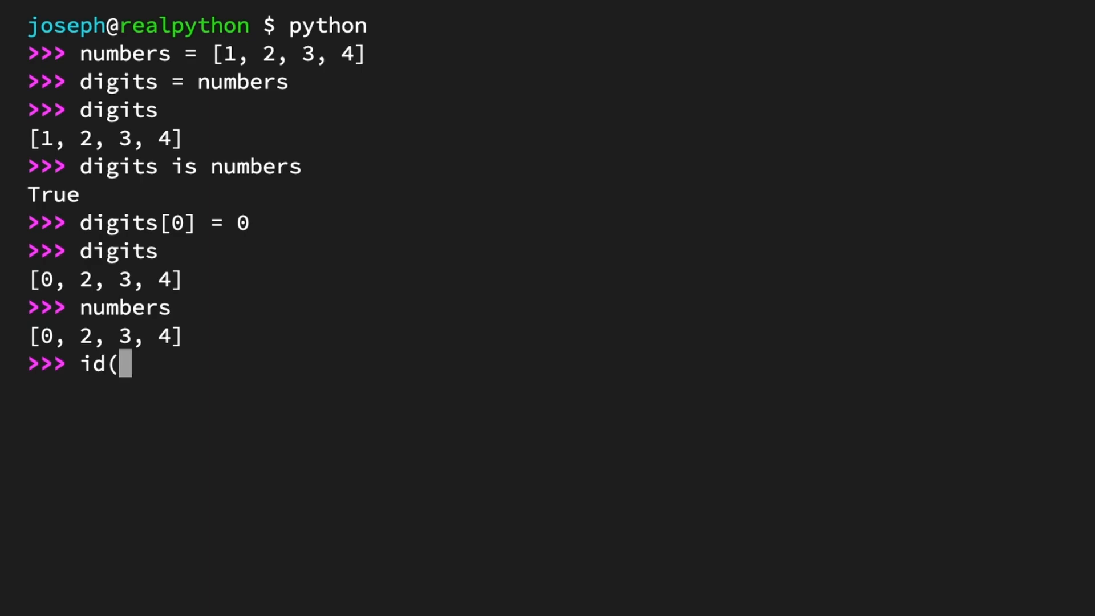
# Finish the id(digits) check before restarting into a fresh Python session.
pyautogui.write('digits')
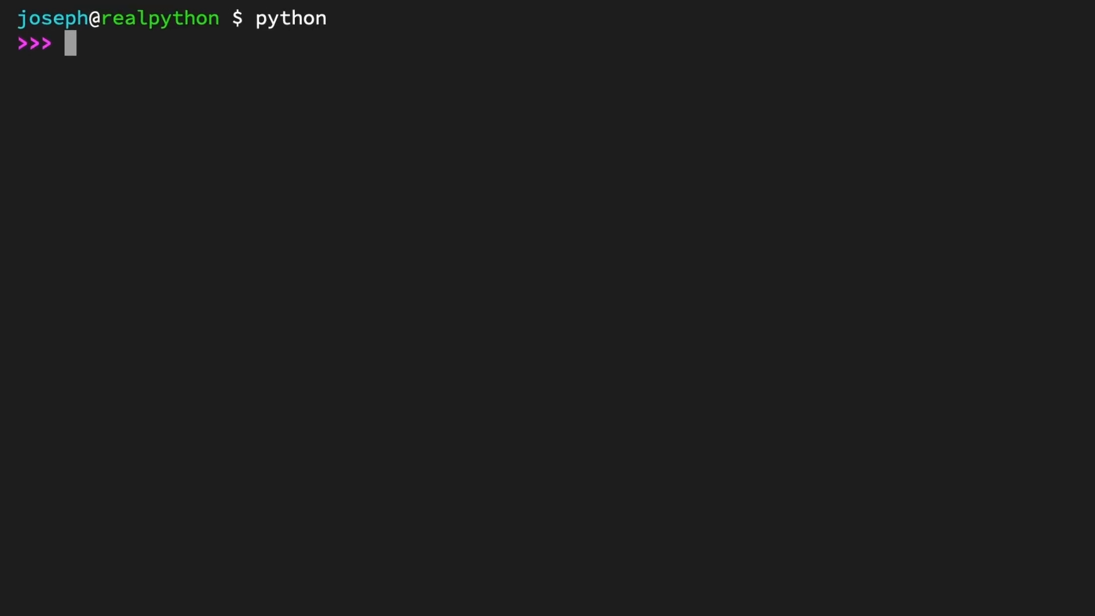
# Import copy as shallow_copy and pp from pprint, then begin the inventory dictionary.
pyautogui.write('from copy impo')
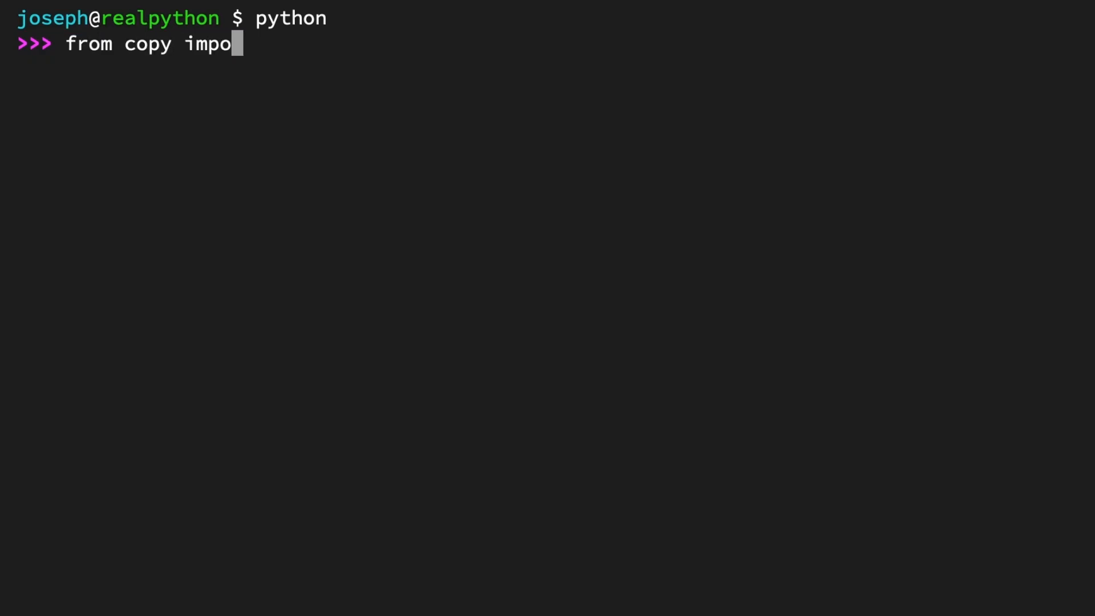
pyautogui.write('rt copy as shallow_copy')
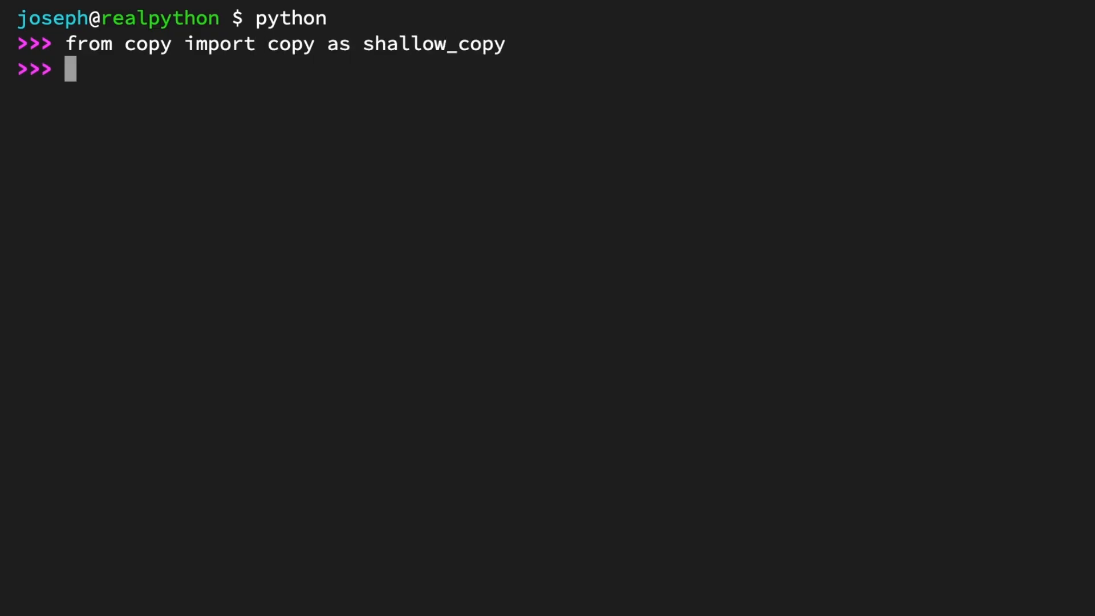
pyautogui.write('from')
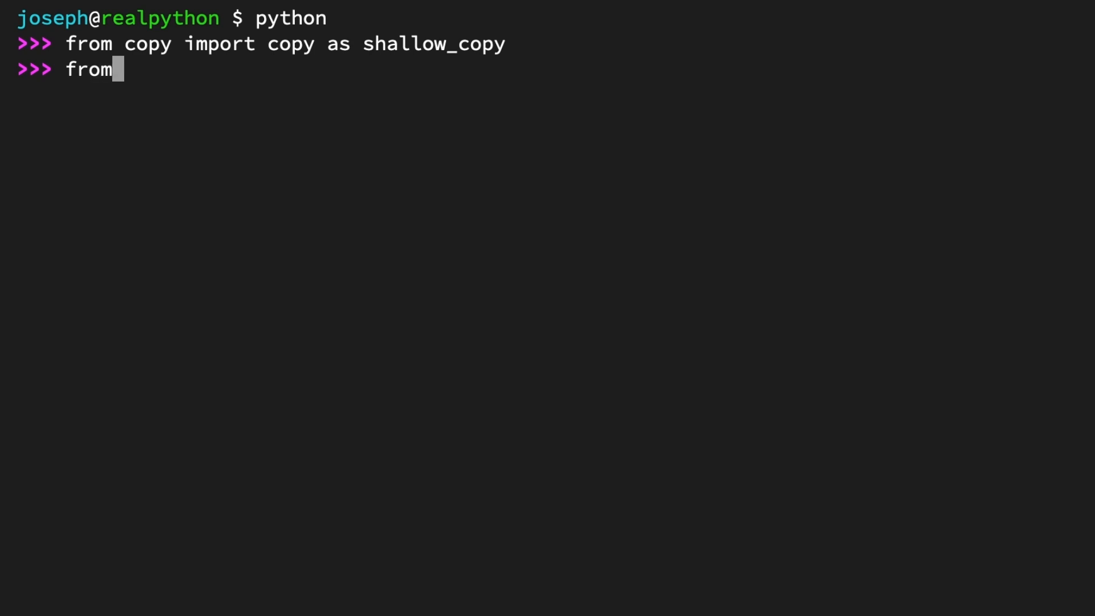
pyautogui.write('pprint import pp')
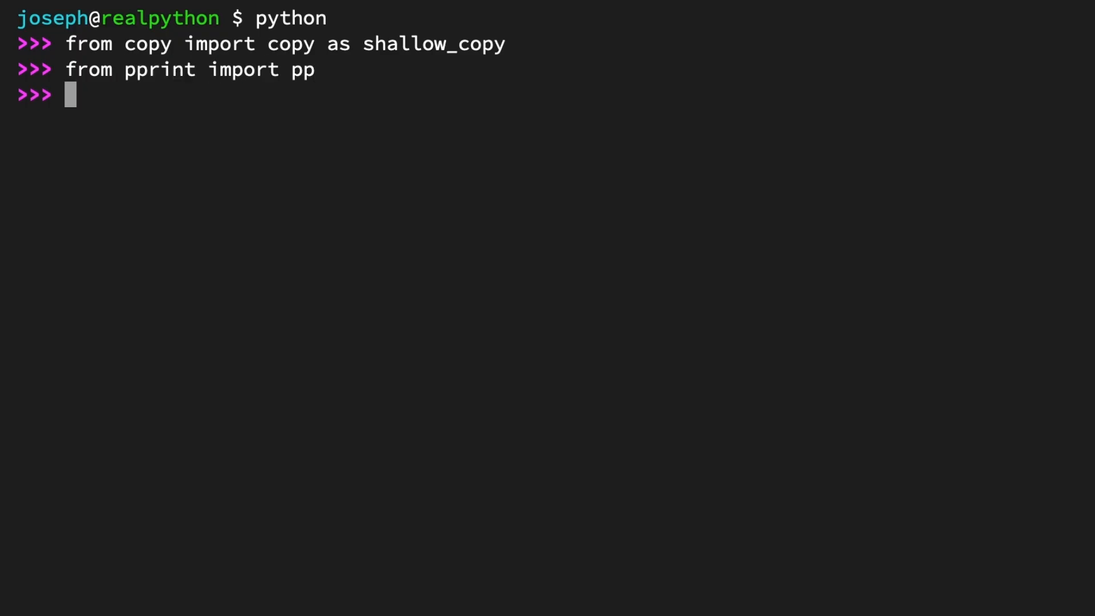
pyautogui.write('inventory = {')
pyautogui.write('"f')
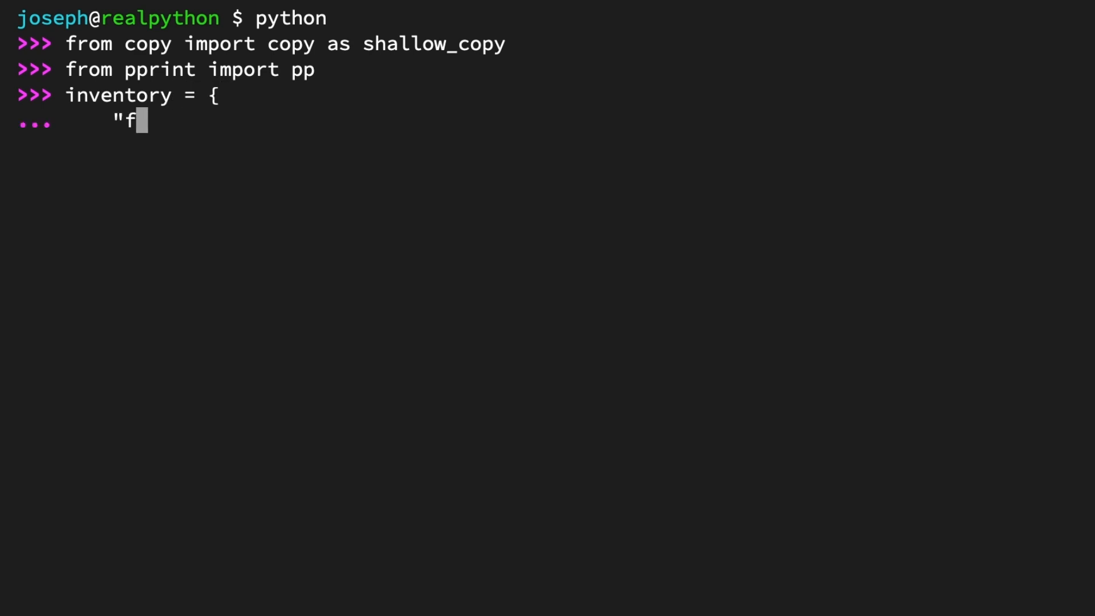
# Enter the inventory dict with fruits (apple, banana 30) and dairy (cheese, milk 20), then start a backup assignment.
pyautogui.write('ruits": {')
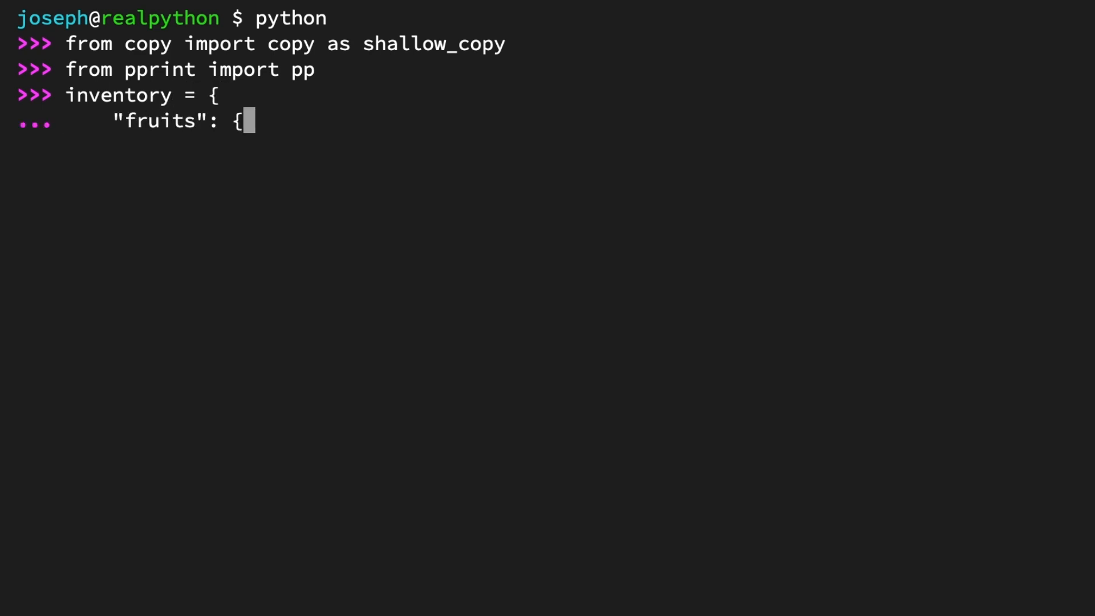
pyautogui.write('"apple": 50,')
pyautogui.write('"banan')
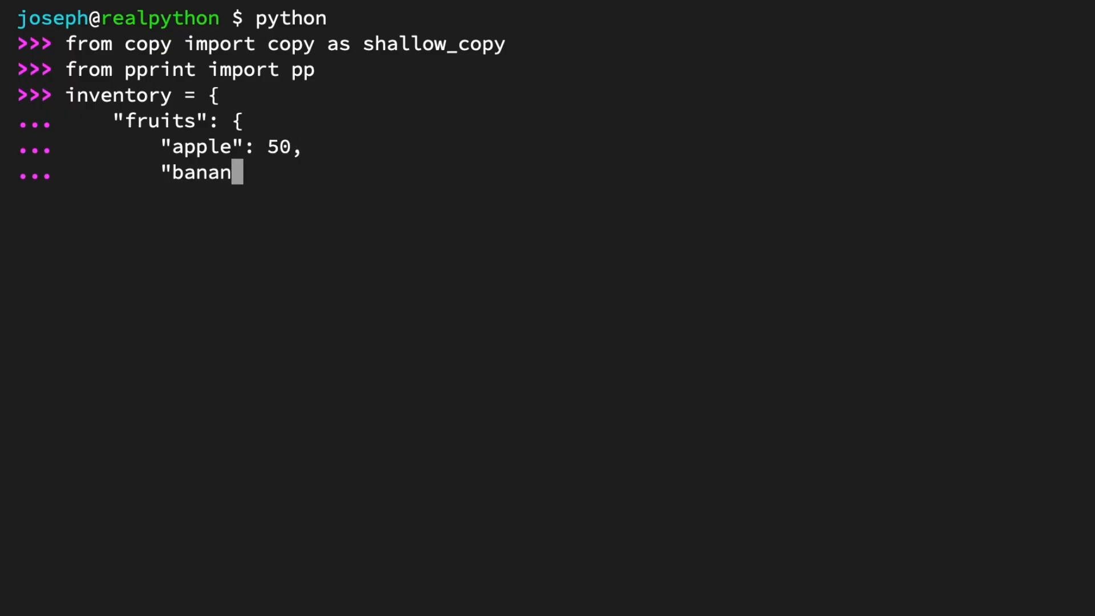
pyautogui.write('a": 30,')
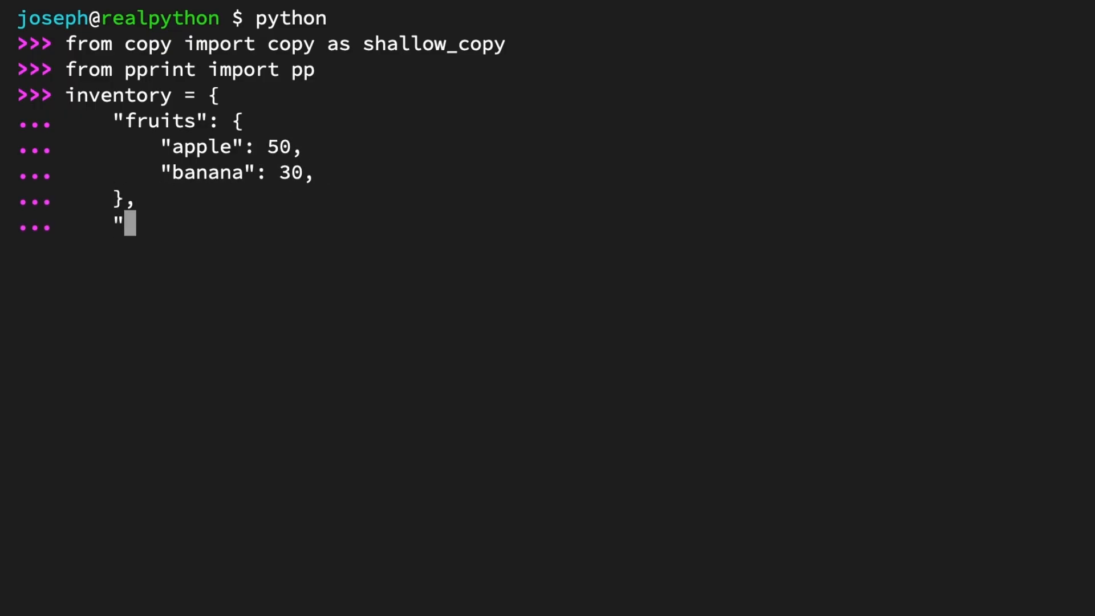
pyautogui.write('dairy": {')
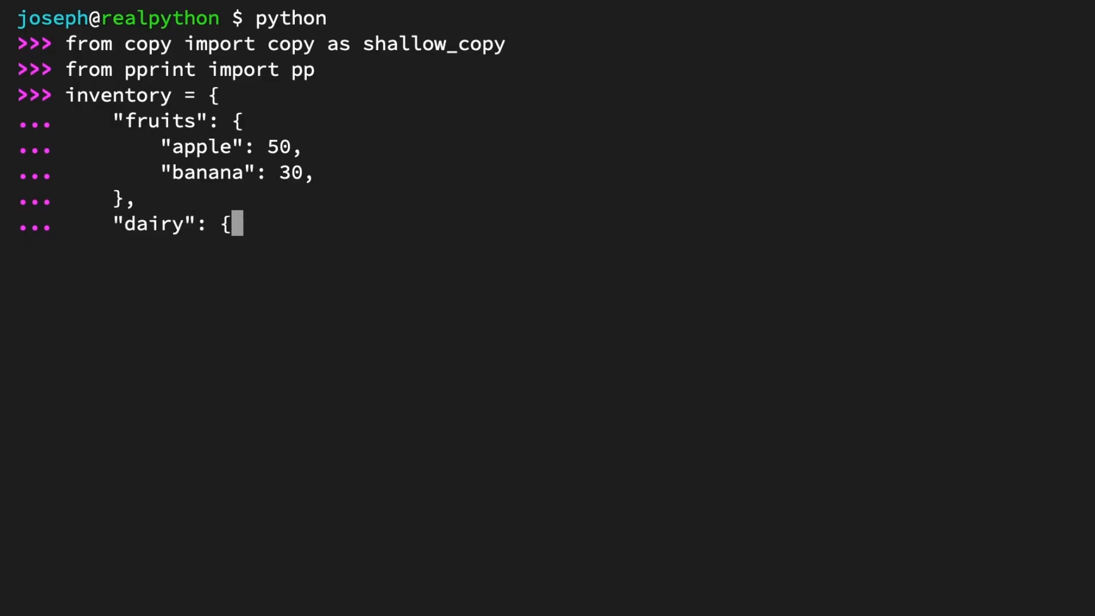
pyautogui.write('"cheese": 15,')
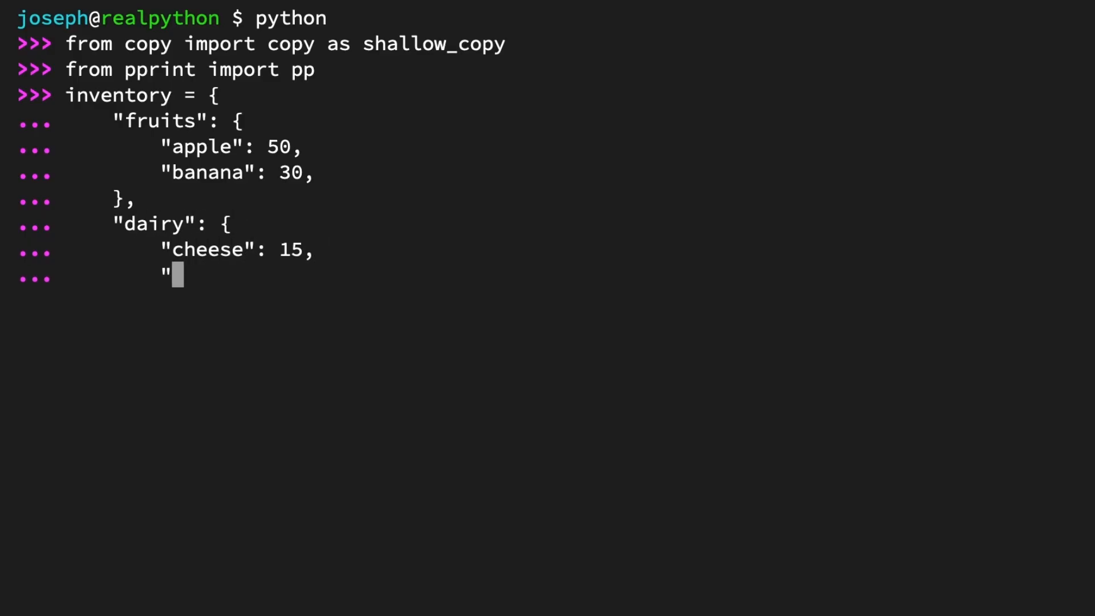
pyautogui.write('milk": 20')
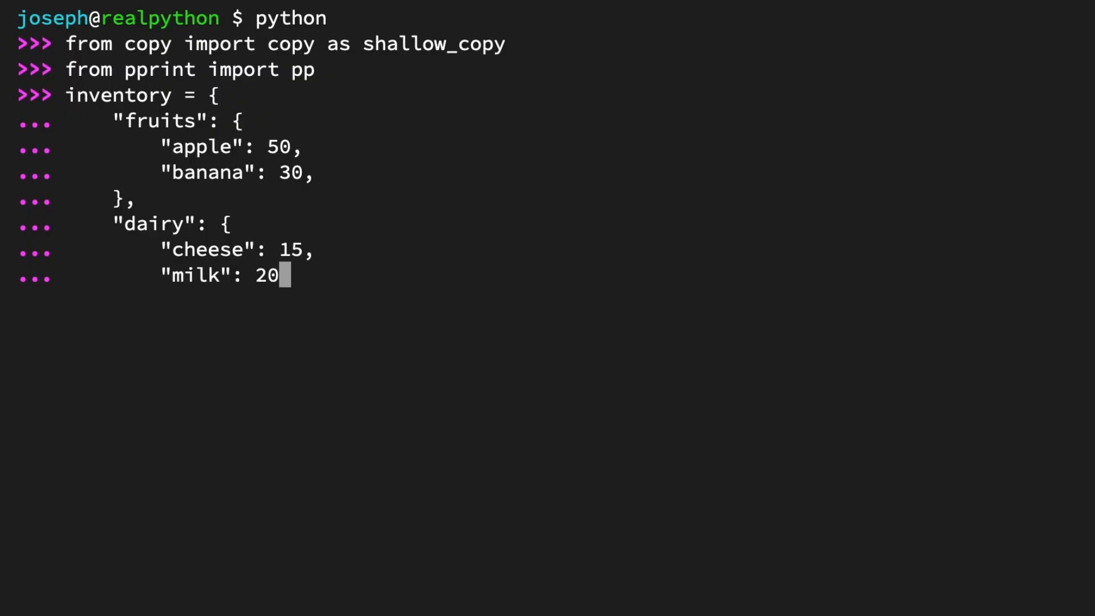
pyautogui.write(',')
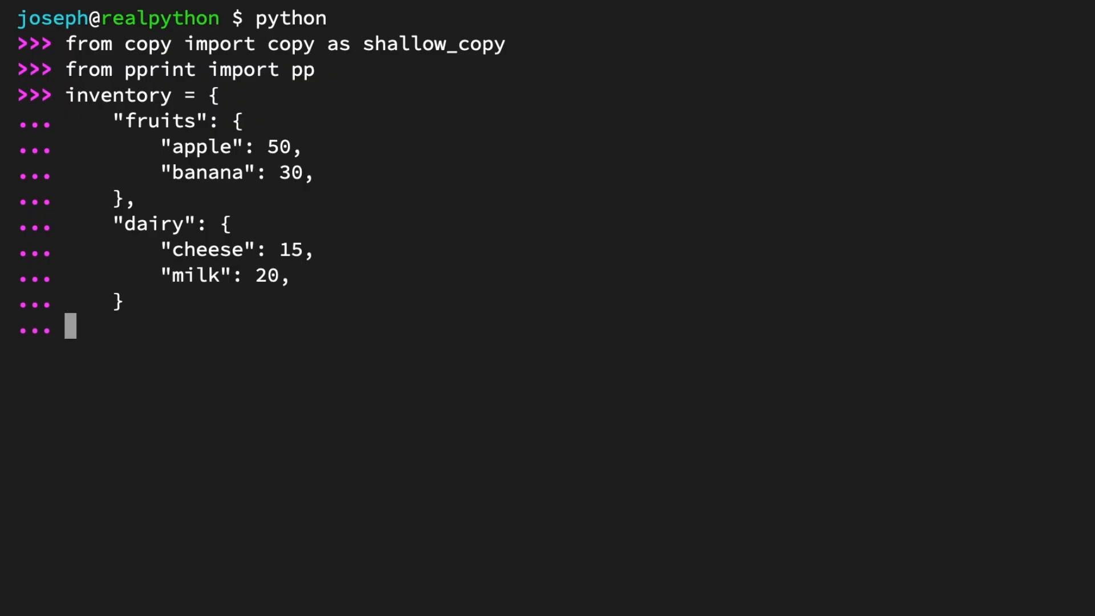
pyautogui.write('}')
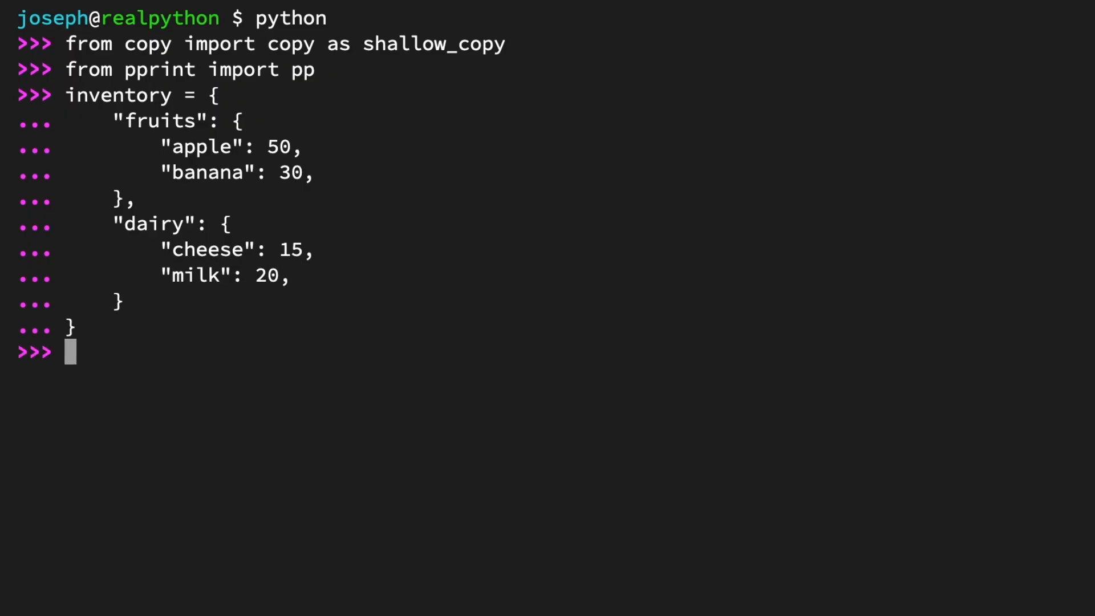
pyautogui.write('backup = shal')
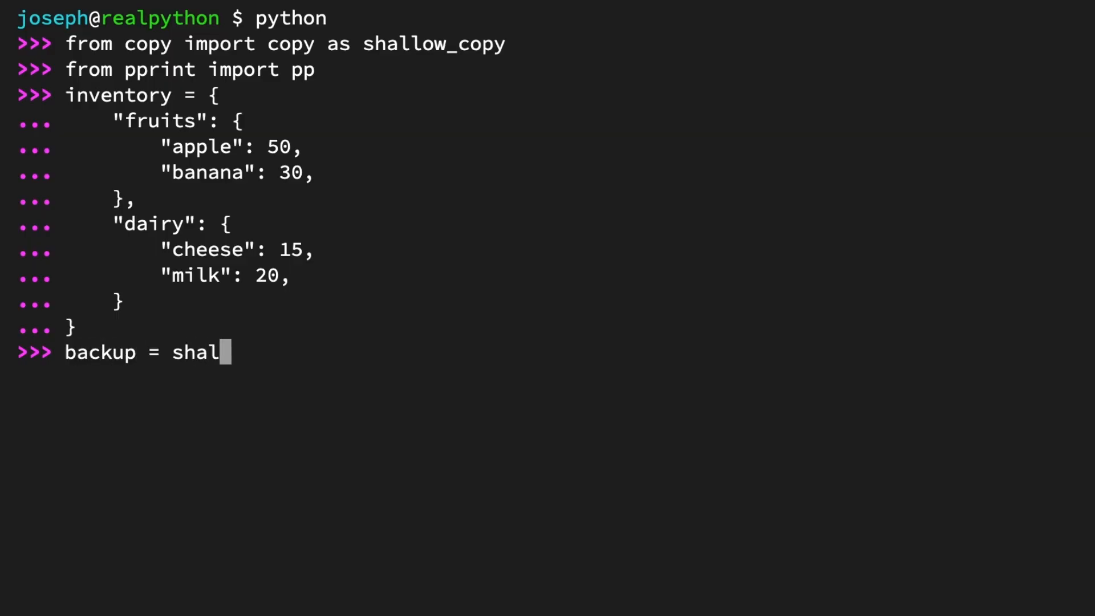
# Assign backup = shallow_copy(inventory) and pretty-print backup and inventory with width=50.
pyautogui.write('low_copy(inventory')
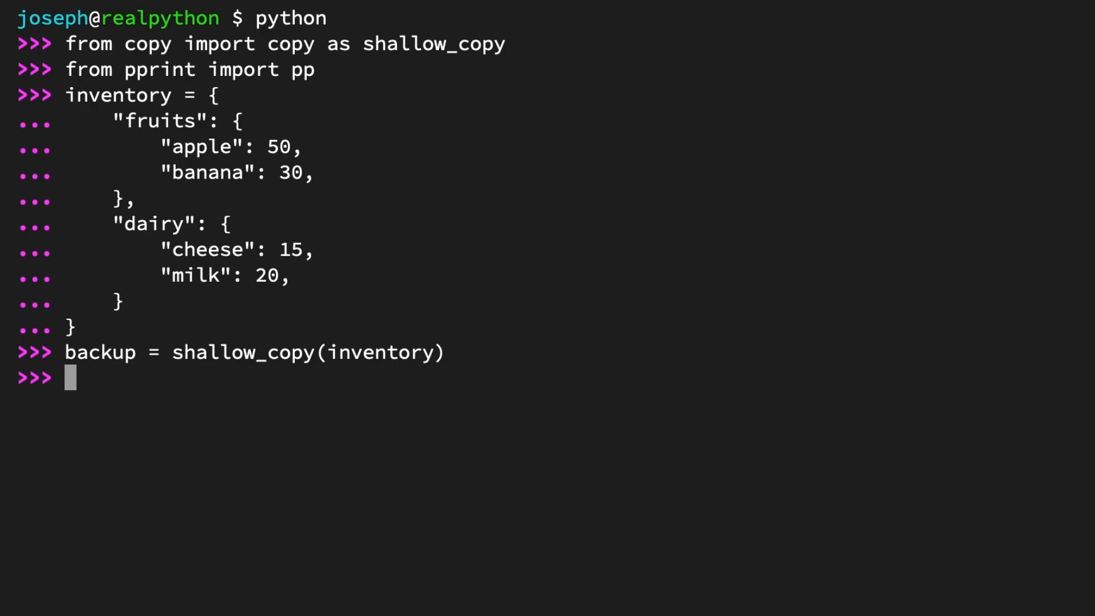
pyautogui.write('pp(backup')
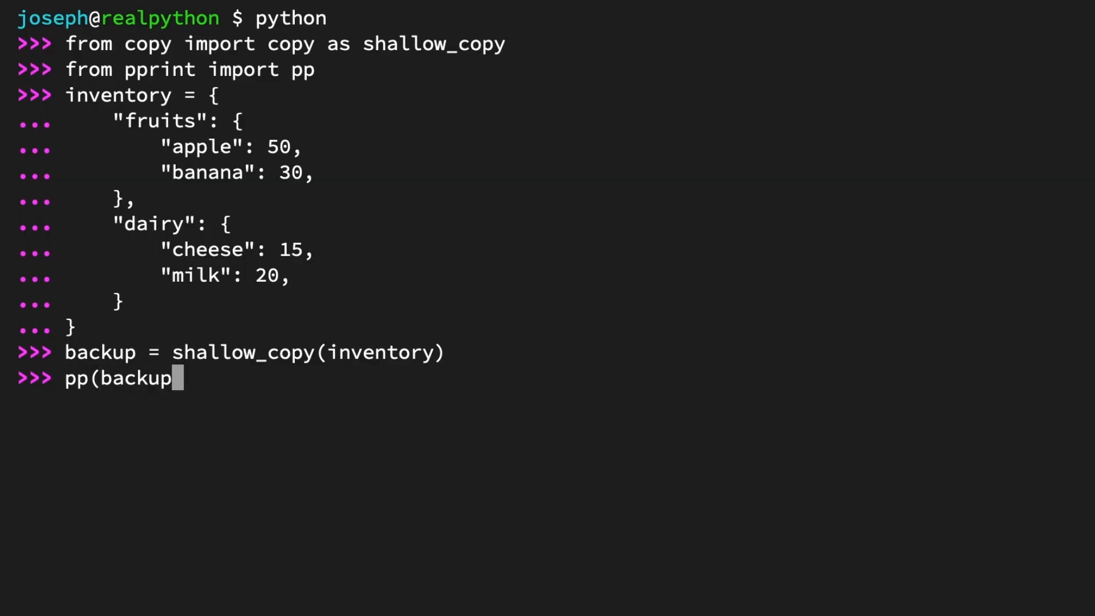
pyautogui.write(', width=50)')
pyautogui.write('pp(inv')
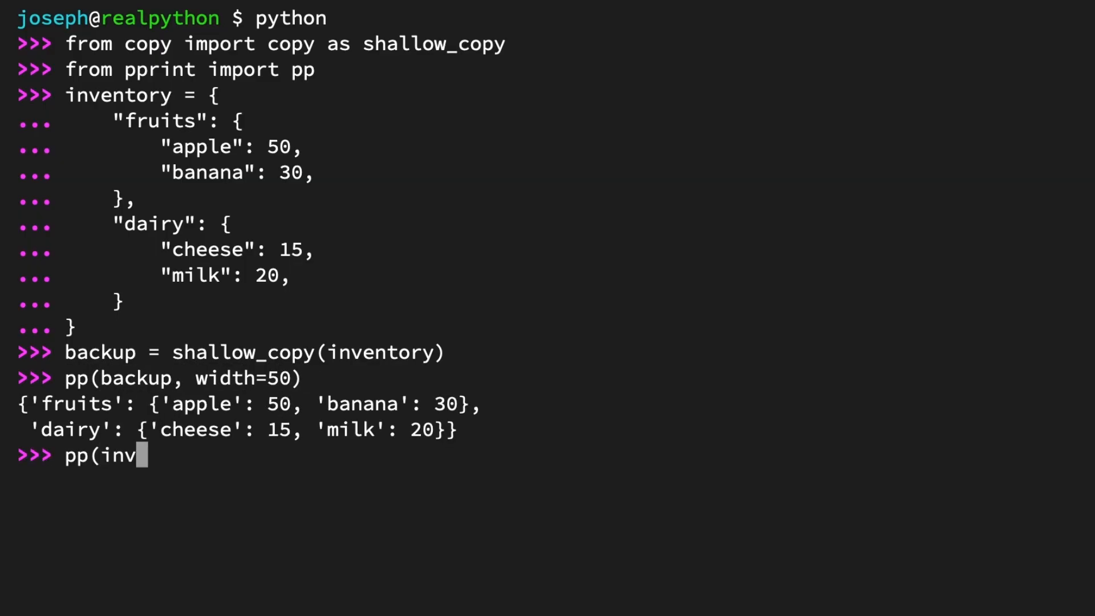
pyautogui.write('entory, width=50')
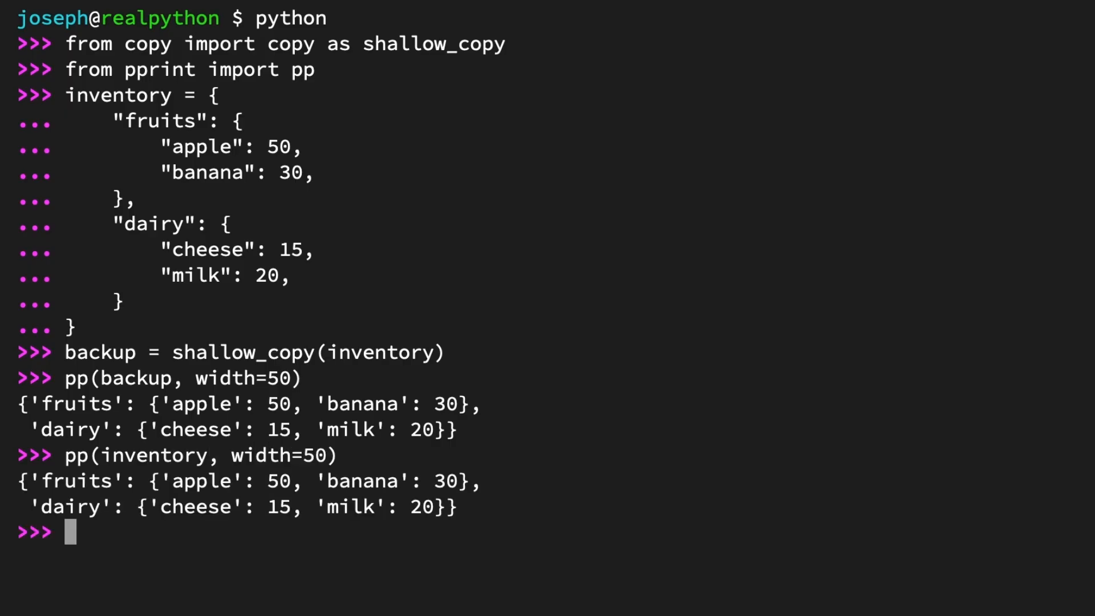
# Show type(backup) is dict, backup == inventory is True and backup is inventory is False.
pyautogui.write('type')
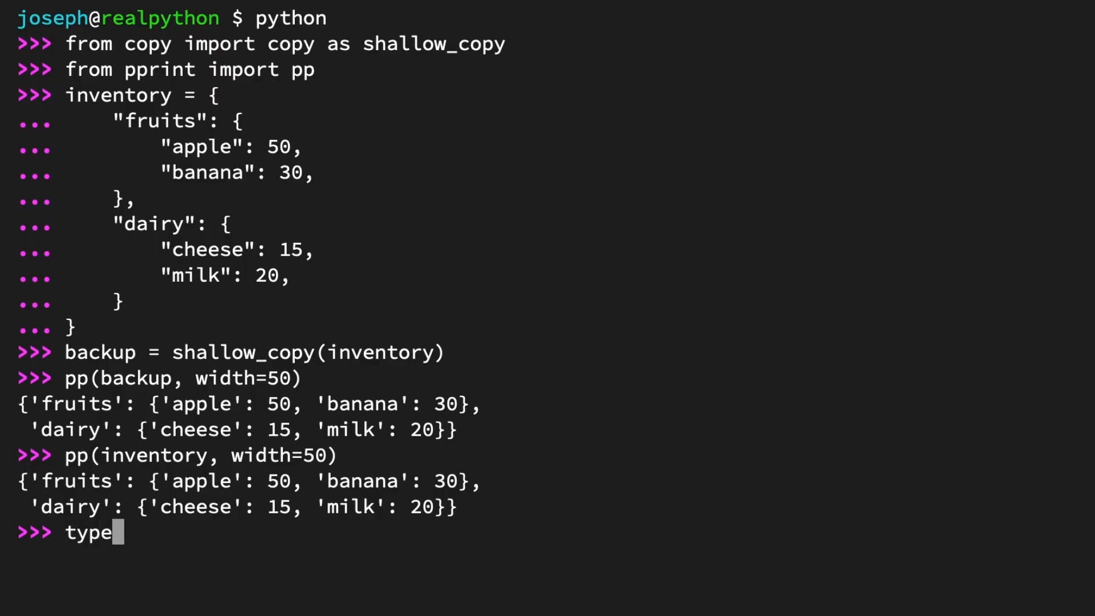
pyautogui.write('(backup)')
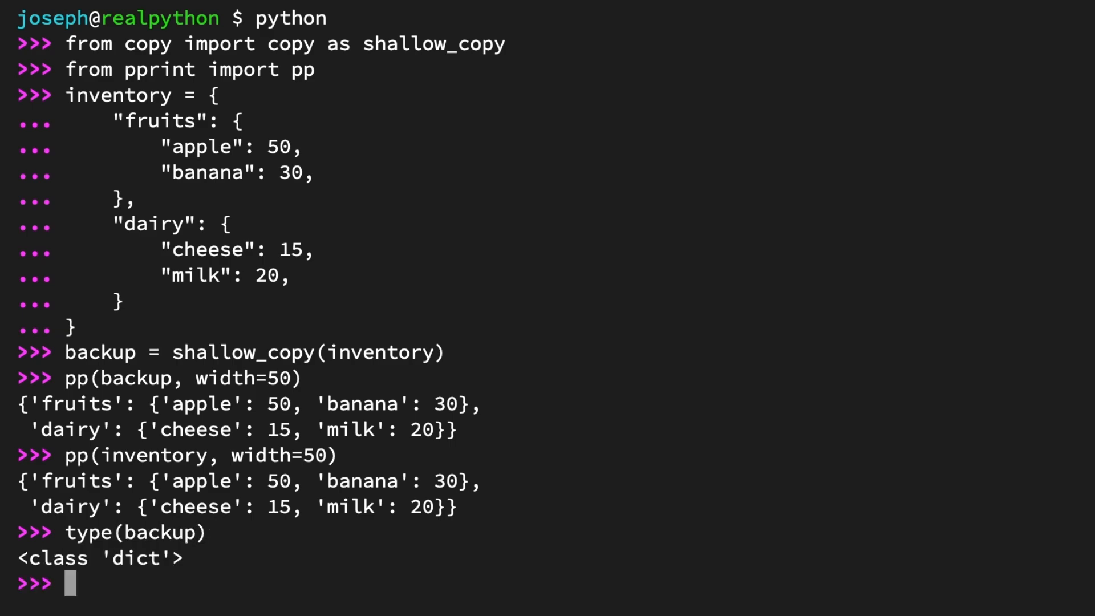
pyautogui.write('bac')
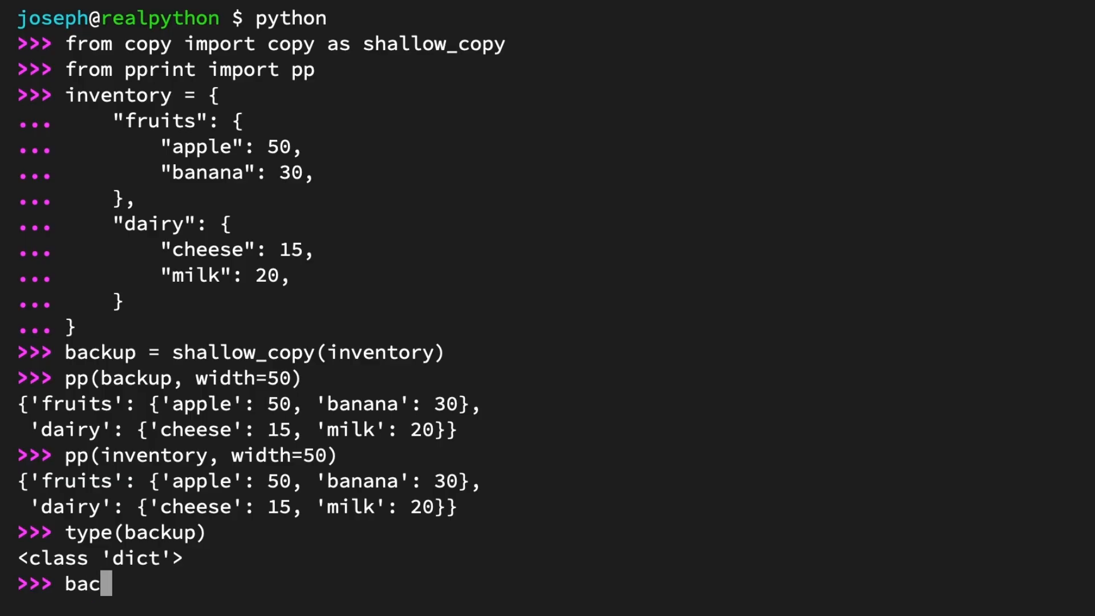
pyautogui.write('kup == inventory')
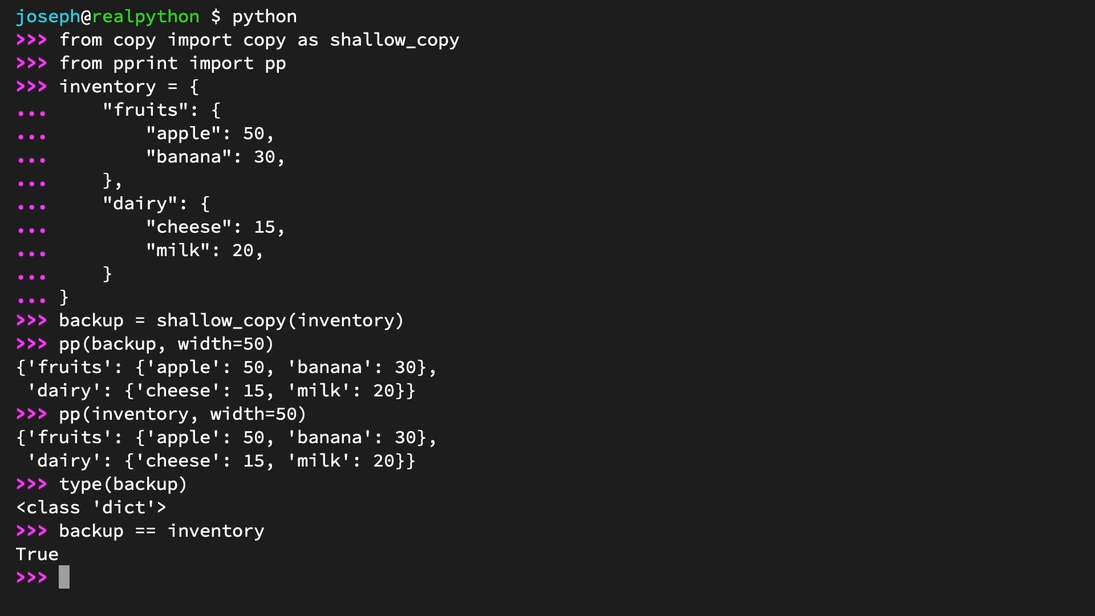
pyautogui.write('backup is')
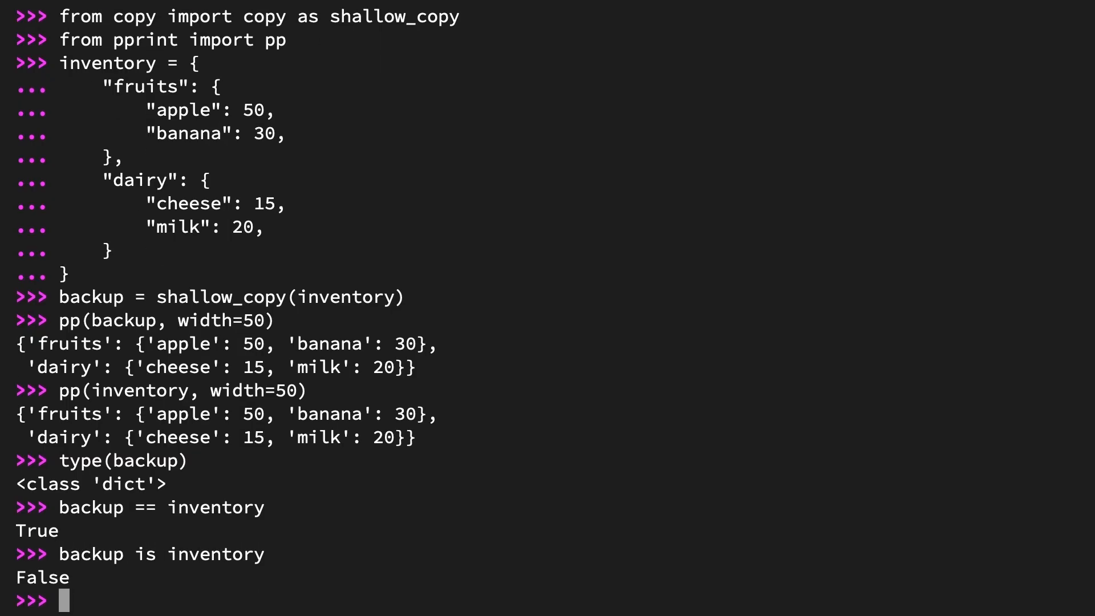
pyautogui.write('inventory[')
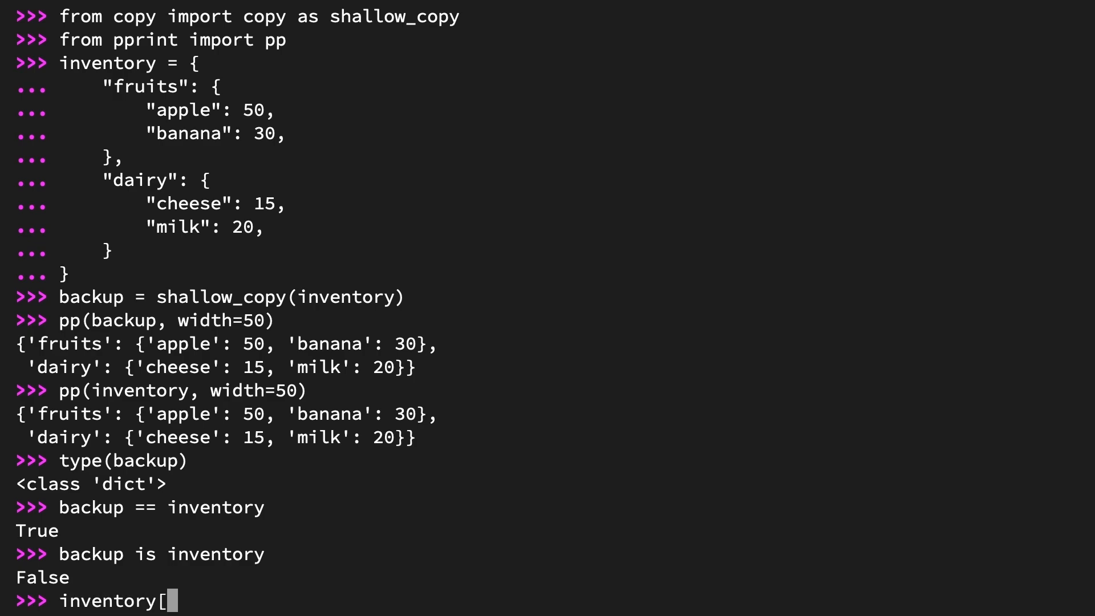
# Add inventory["seafood"] = {"shrimp": 12, "salmon": 10, "tuna": 8}.
pyautogui.write('"seafood"] = {')
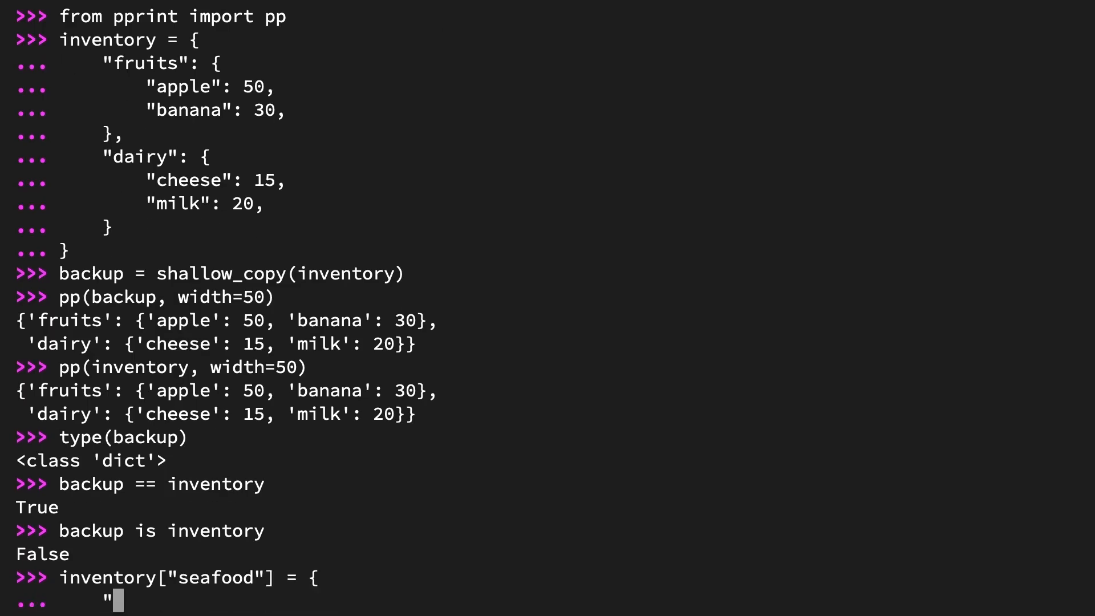
pyautogui.write('shrimp": 12,')
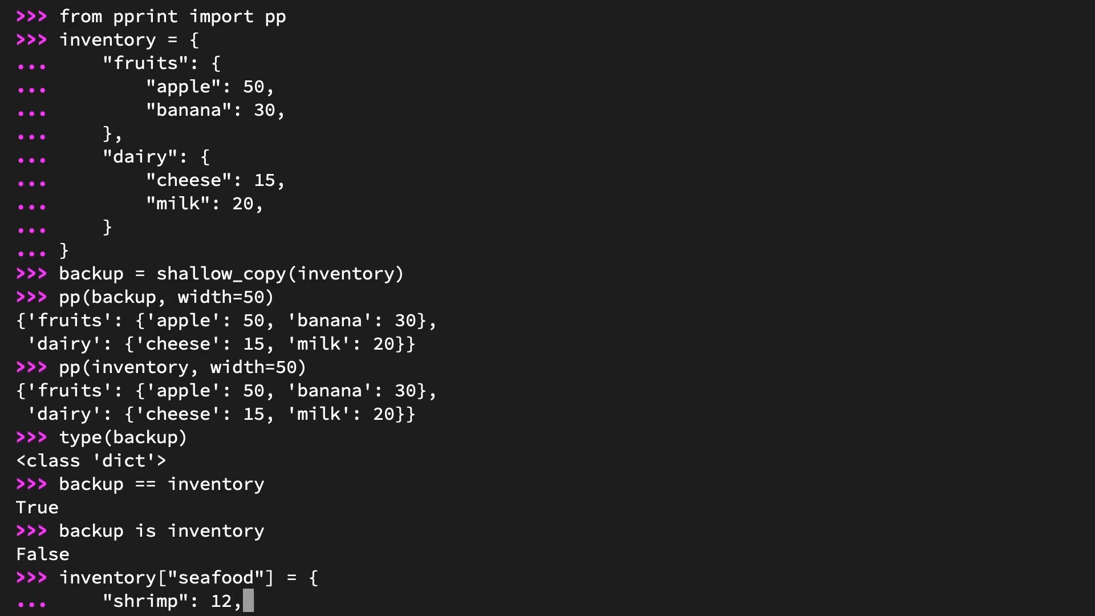
pyautogui.write('"salmon": 10,')
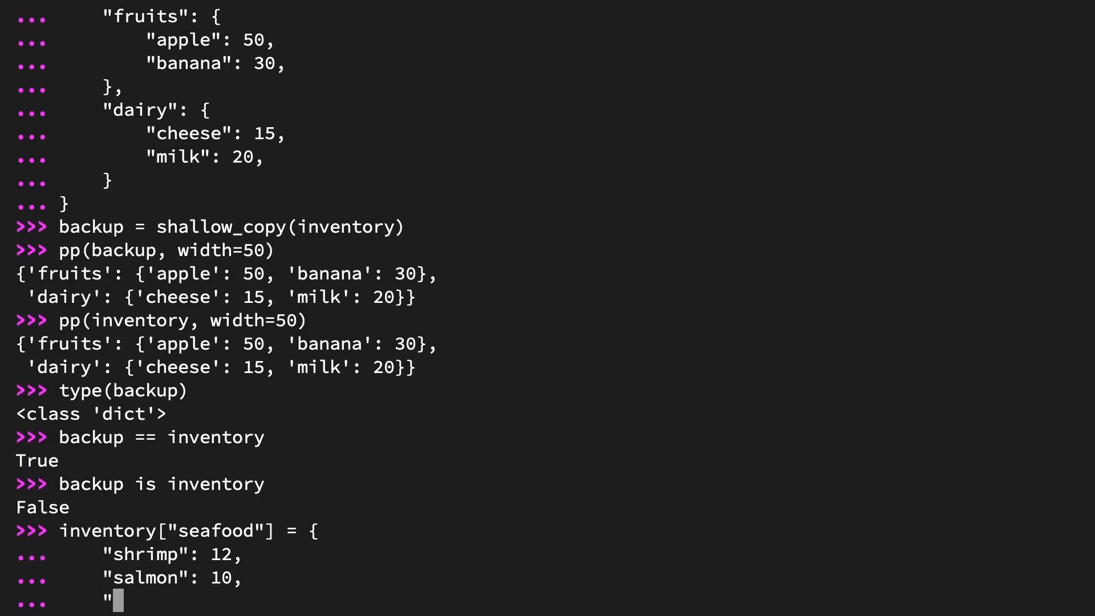
pyautogui.write('"tuna": 8,')
pyautogui.write('}')
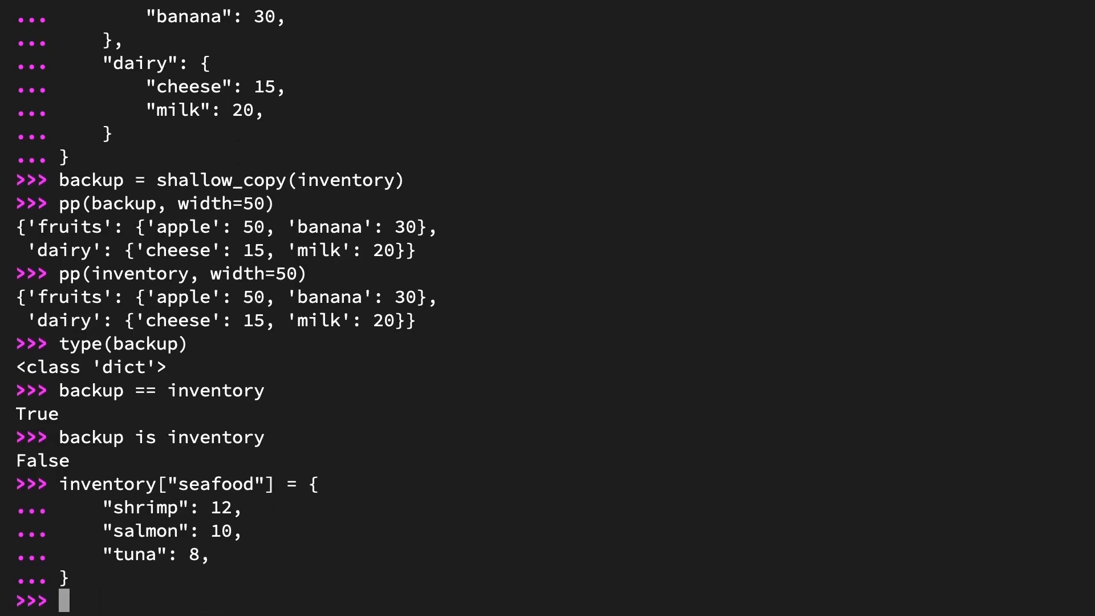
# Print inventory and backup at depth=1, showing backup still lacks seafood.
pyautogui.write('pp(')
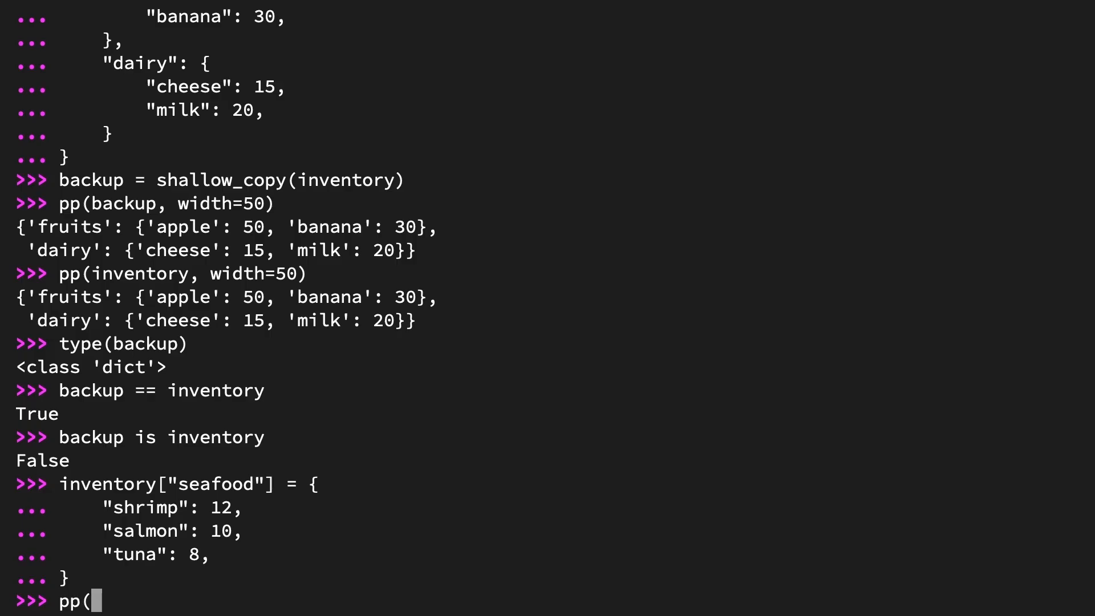
pyautogui.write('inventory, depth=1')
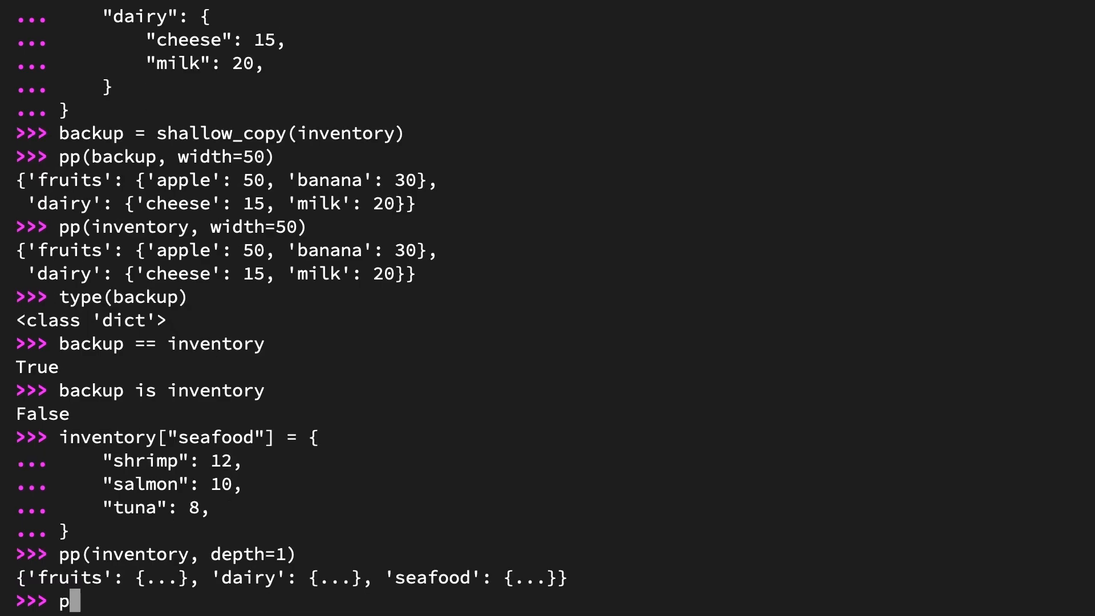
pyautogui.write('p(backup,')
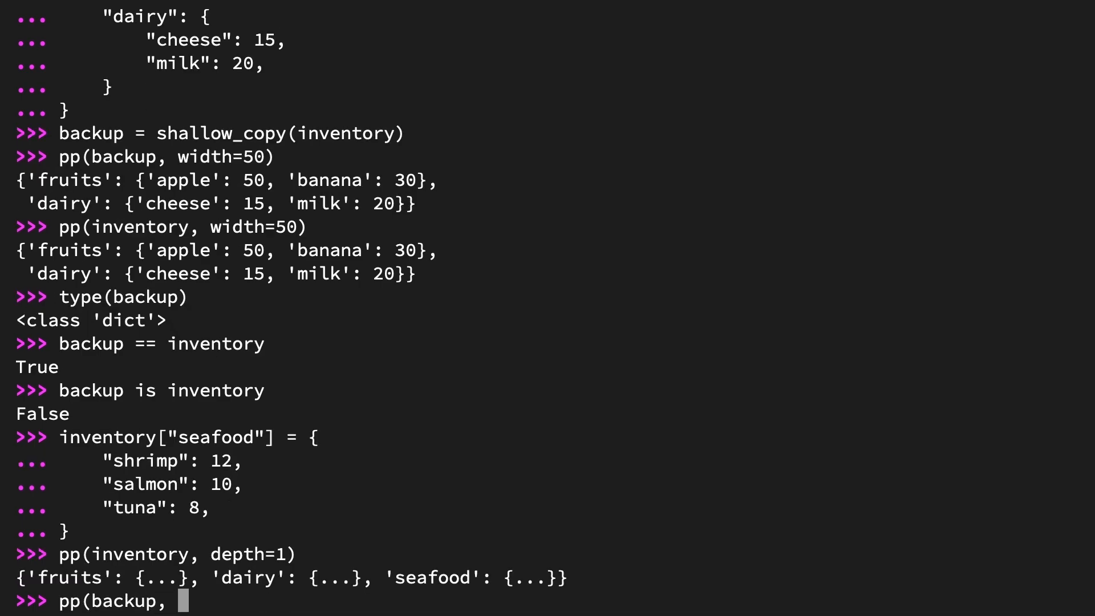
pyautogui.write('depth=1)')
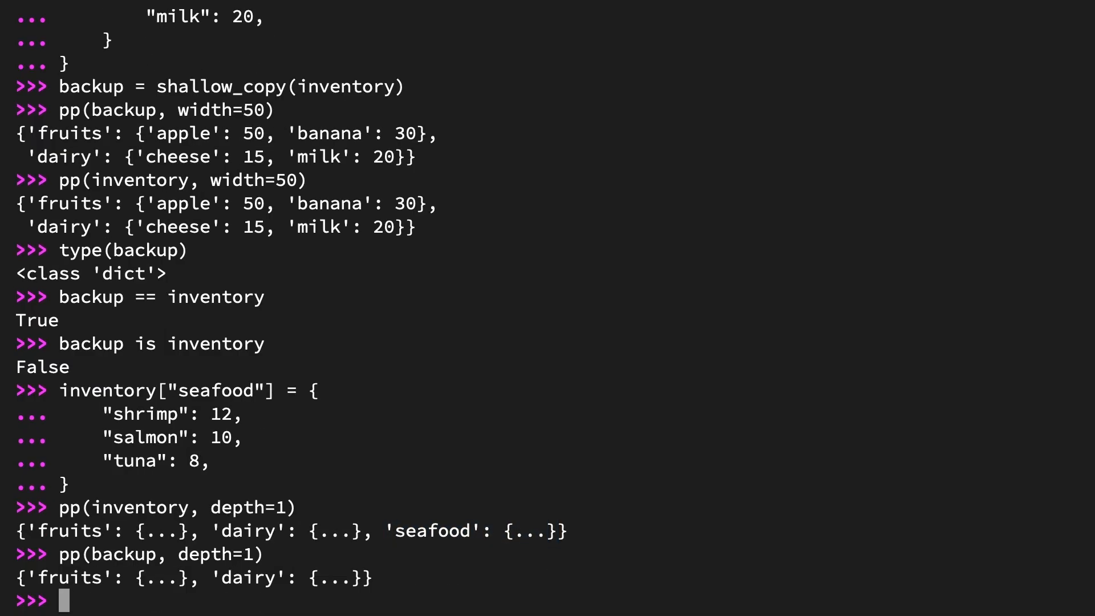
pyautogui.write('inven')
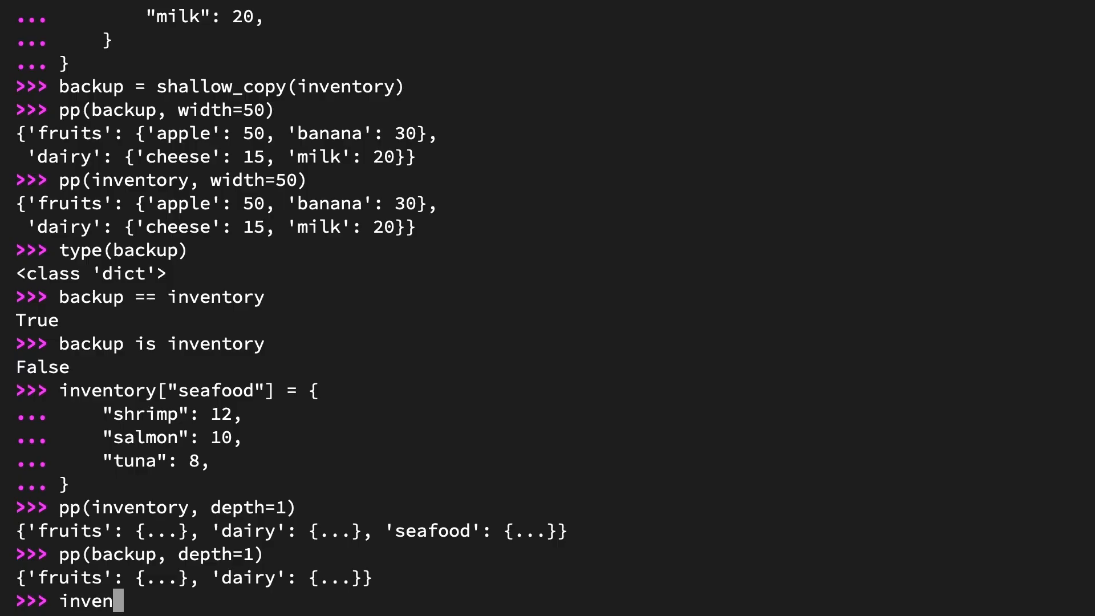
# Add orange: 40 to inventory's fruits and display inventory["fruits"] and backup["fruits"], both showing orange.
pyautogui.write('tory["fruits"]["orange"] = 40')
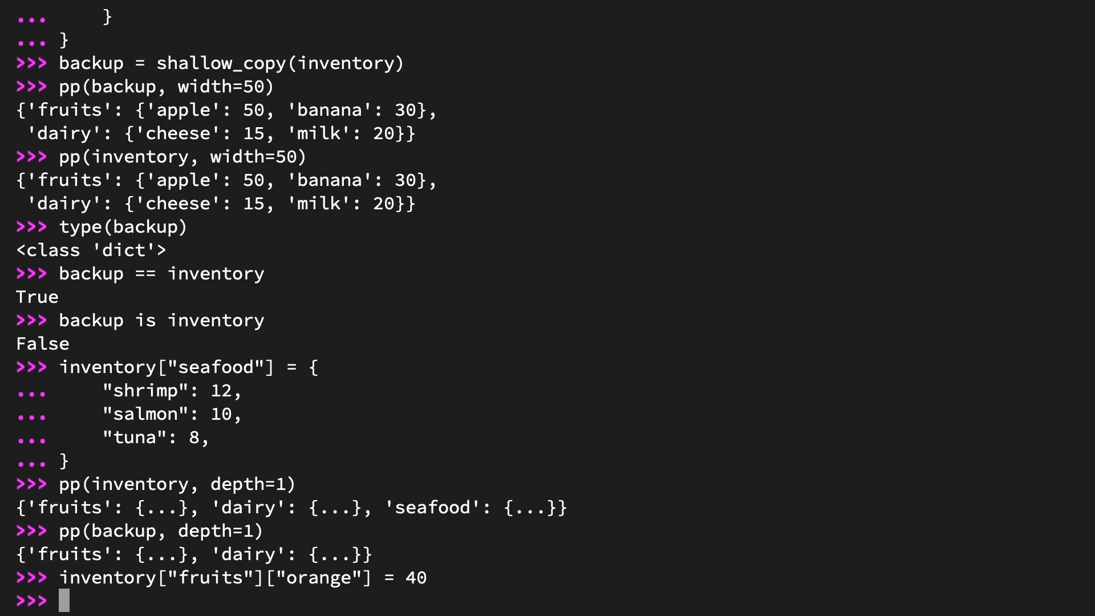
pyautogui.write('inventory[')
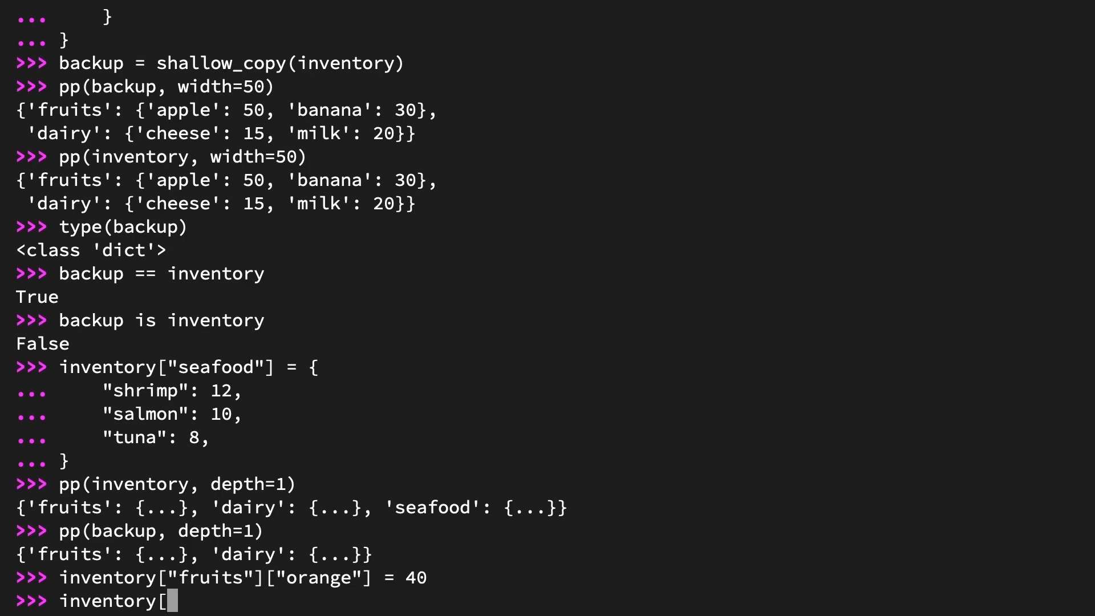
pyautogui.write('"fruits"]')
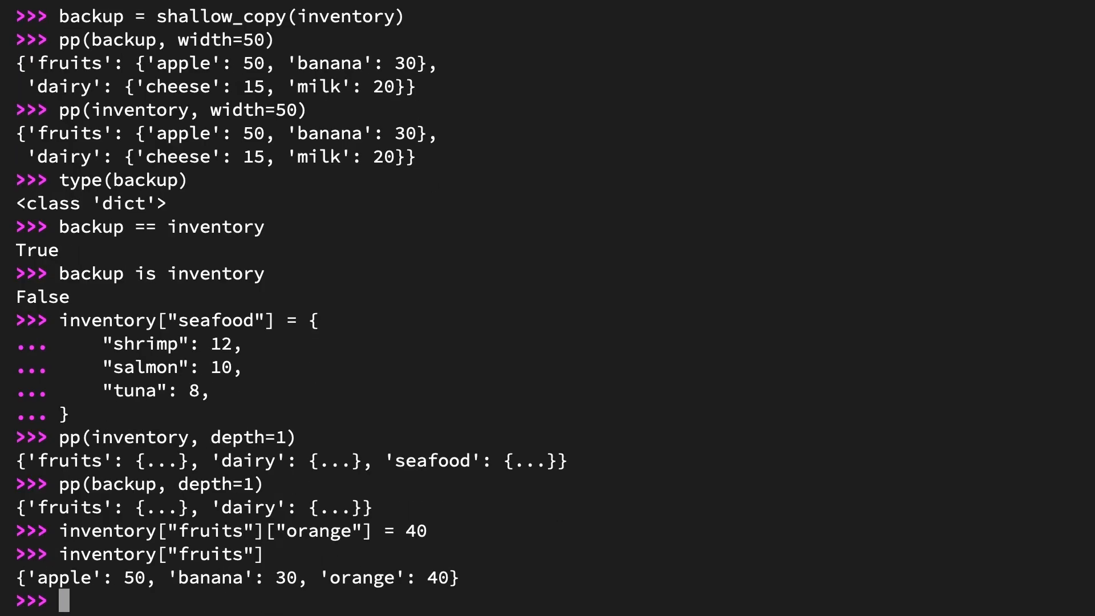
pyautogui.write('backup')
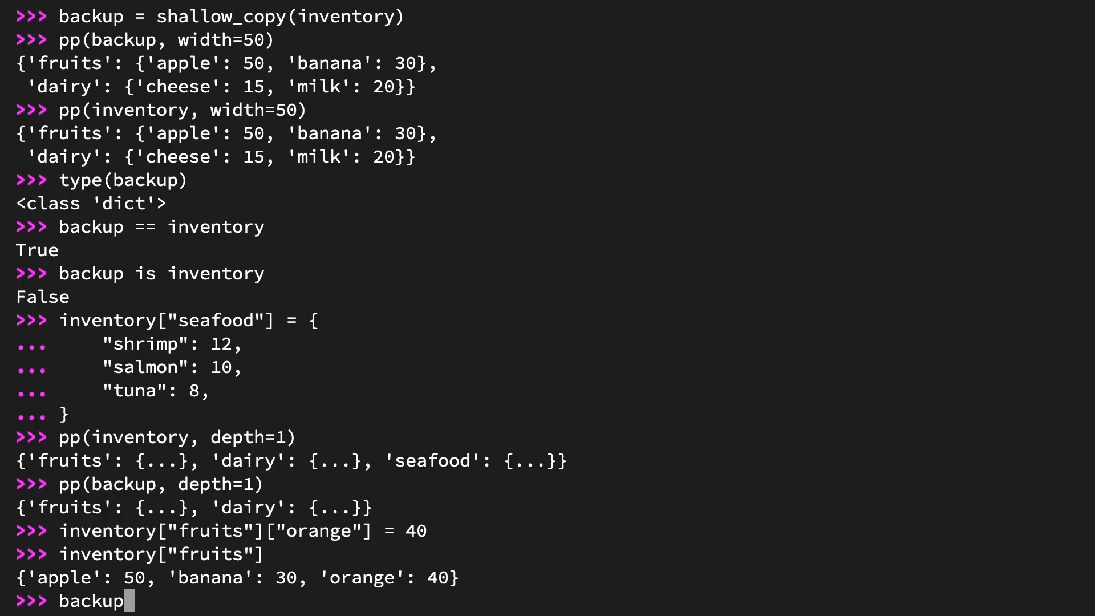
pyautogui.write('["fruits"]')
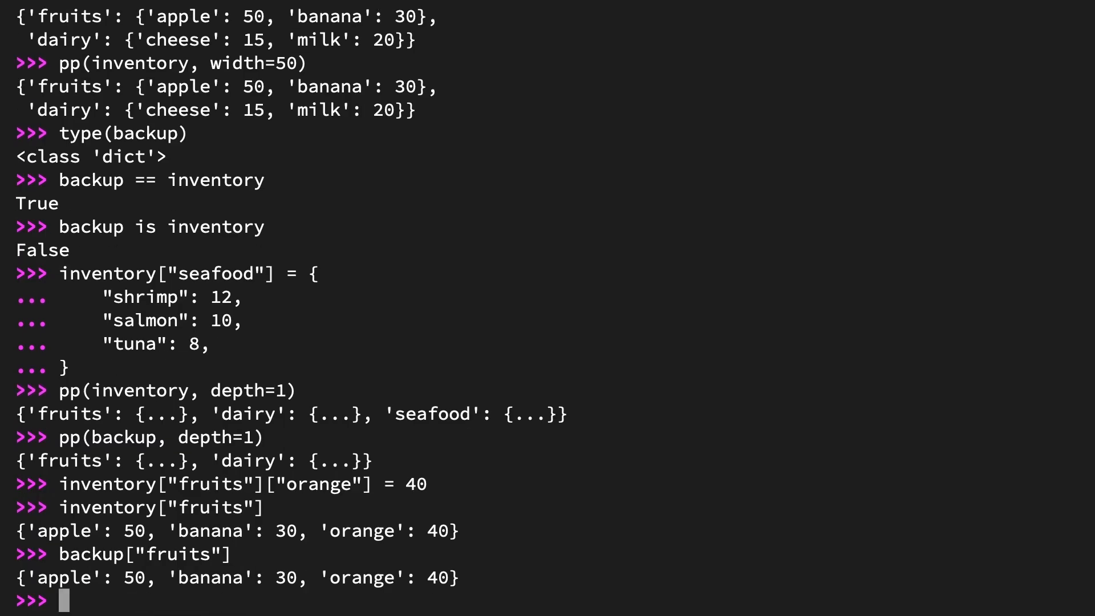
pyautogui.write('backup["fruits"] is inven')
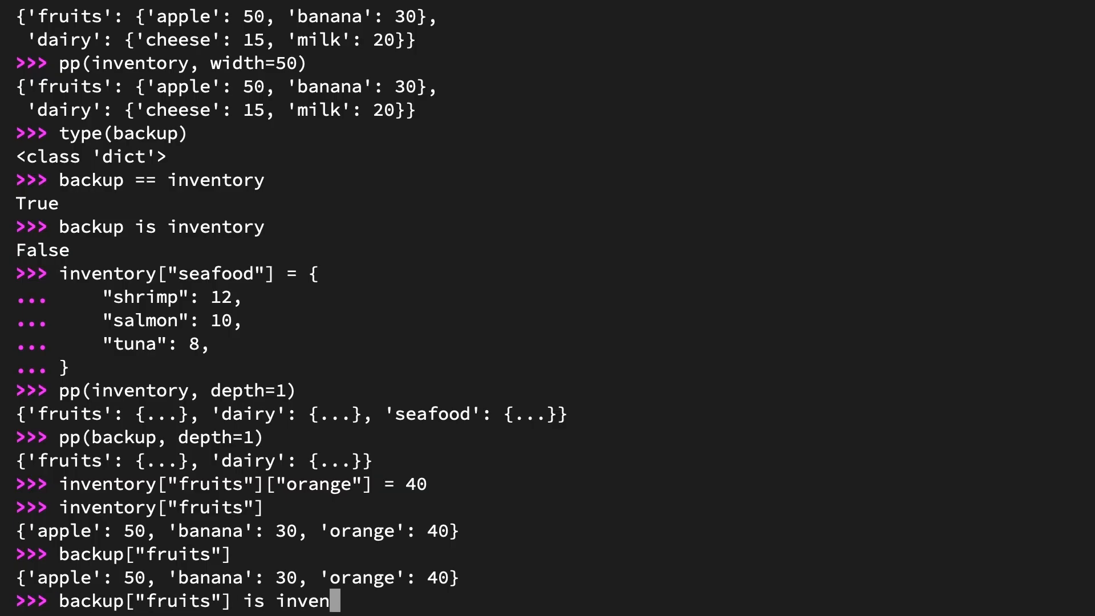
# Evaluate backup["fruits"] is inventory["fruits"] as True and compare id() of both fruits dicts.
pyautogui.write('tory["fruits"')
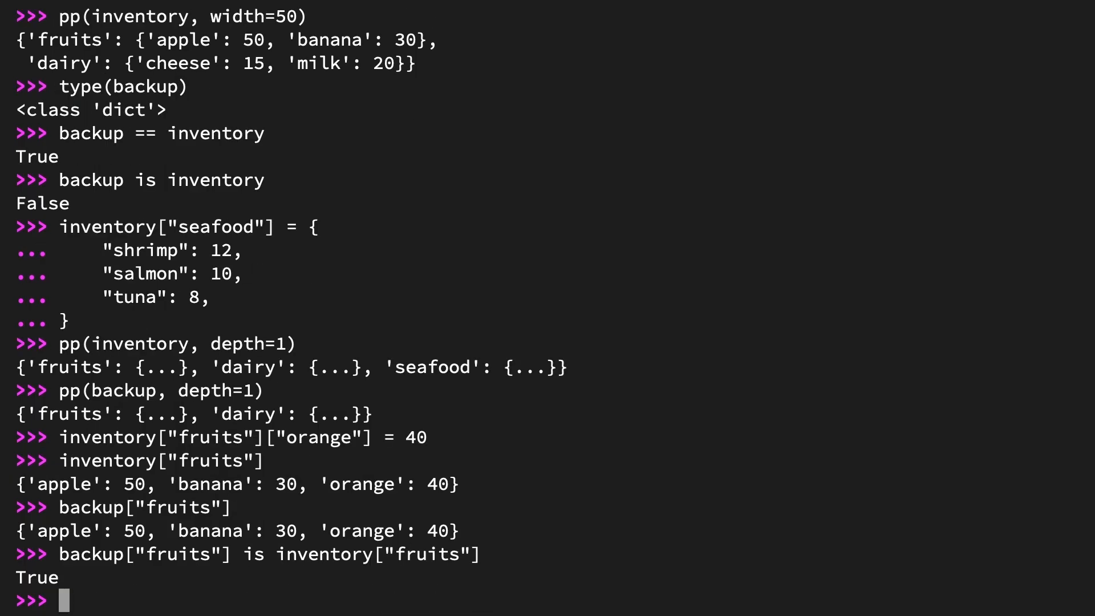
pyautogui.write('id(ba')
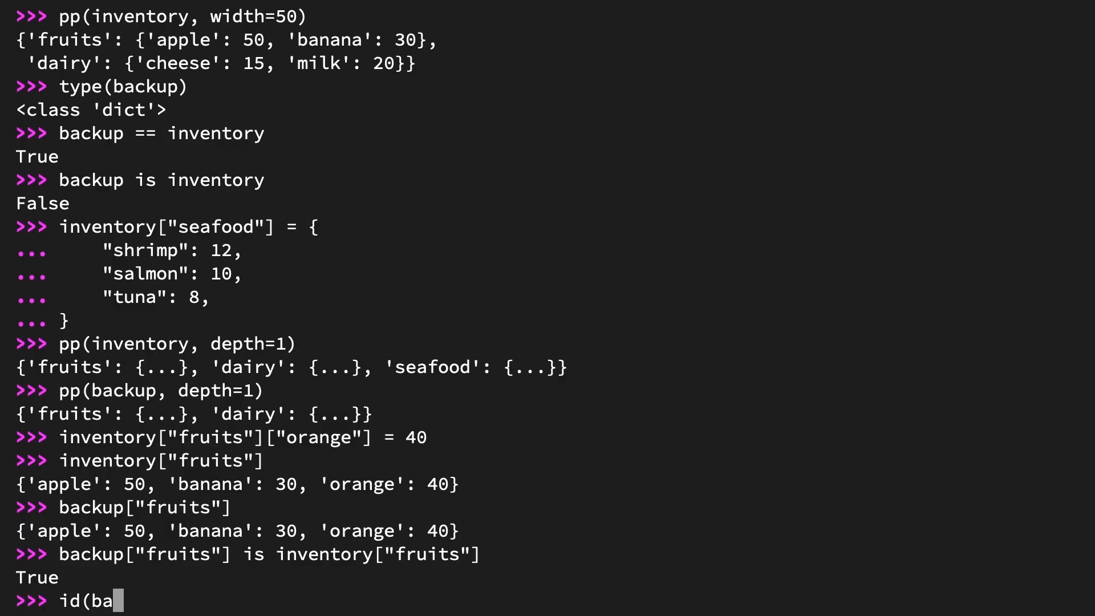
pyautogui.write('ckup["fruits"]) ==')
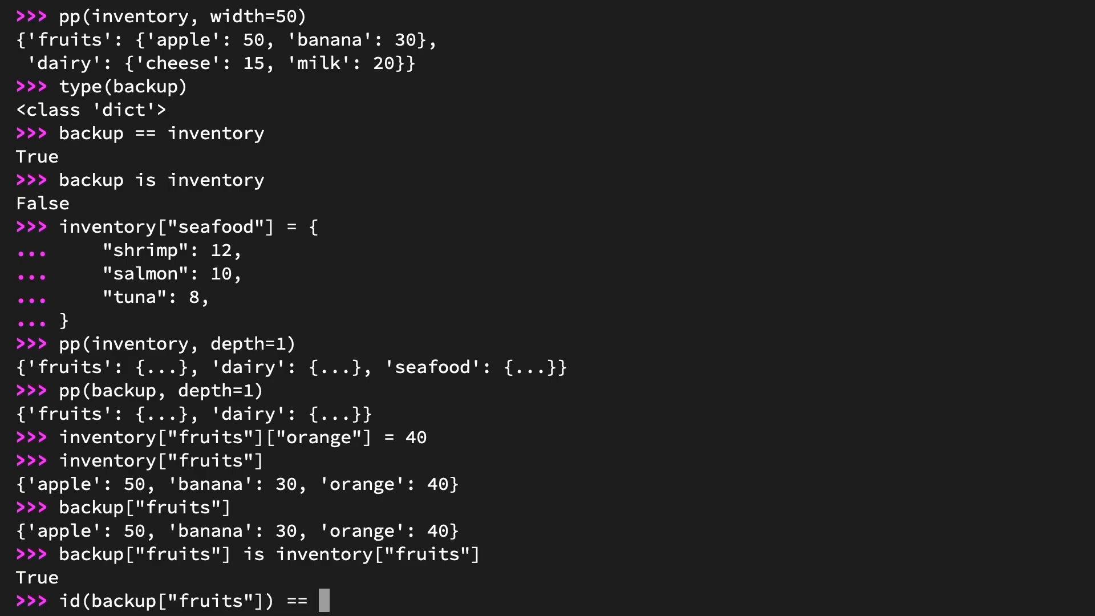
pyautogui.write('id(inventory[')
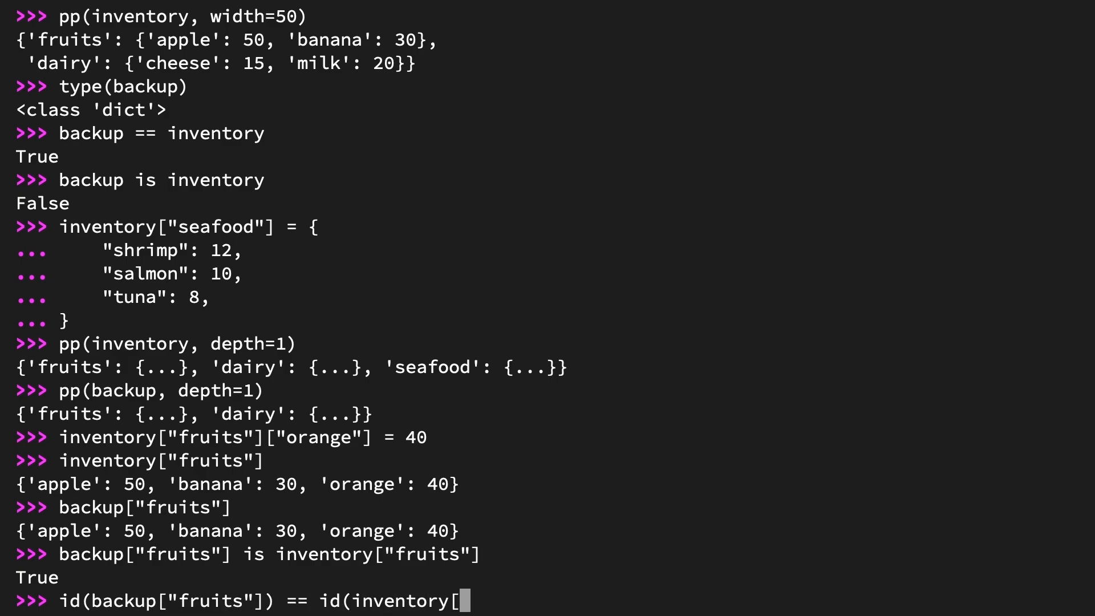
pyautogui.write('"fruits"]')
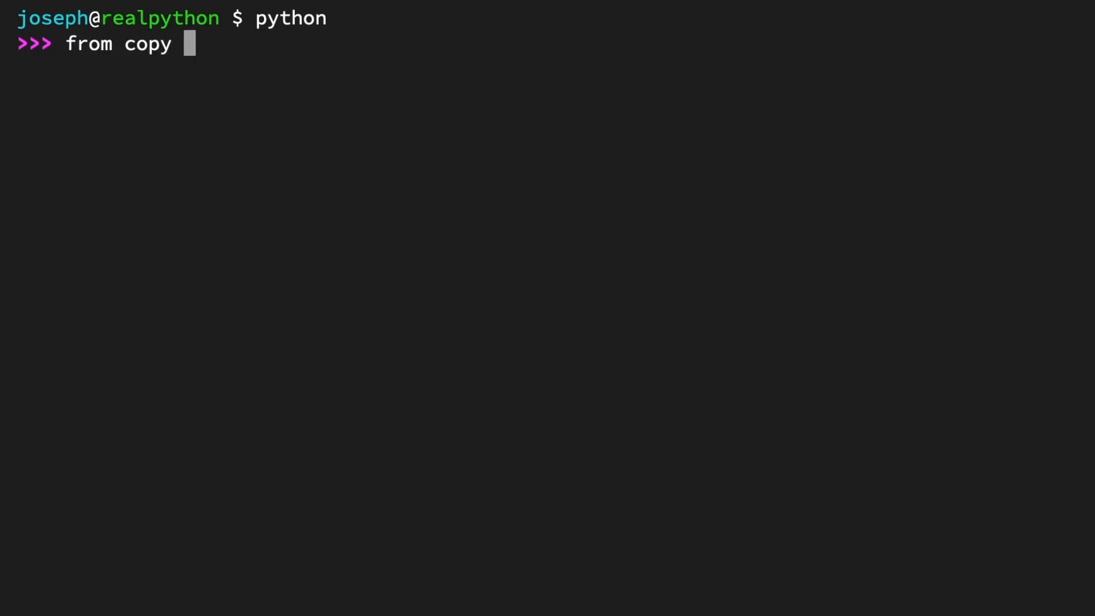
# Run from copy import deepcopy.
pyautogui.write('import deepco')
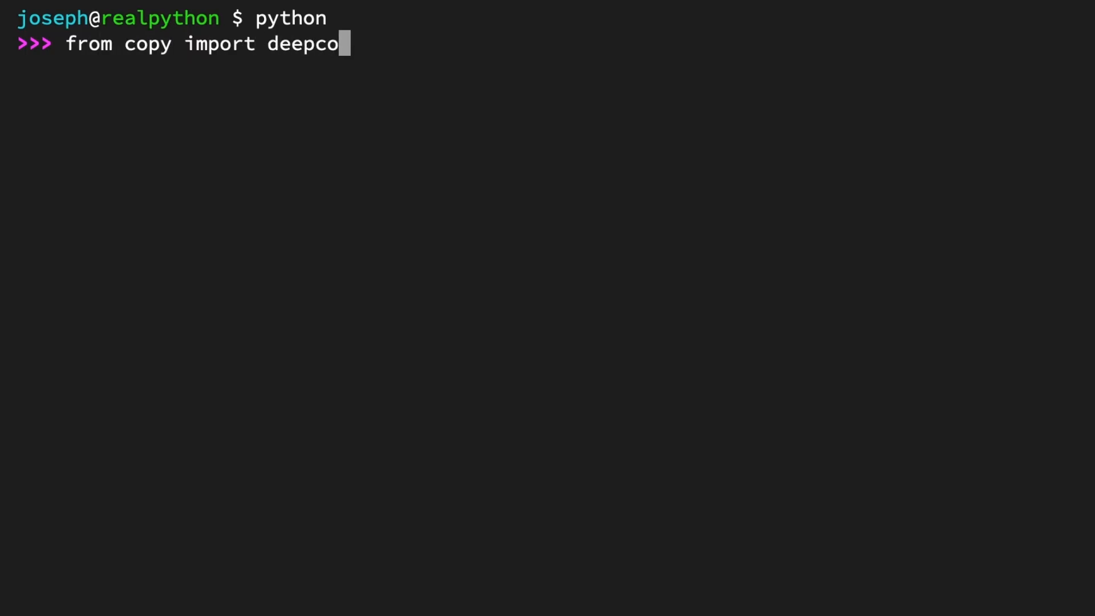
pyautogui.press('Return')
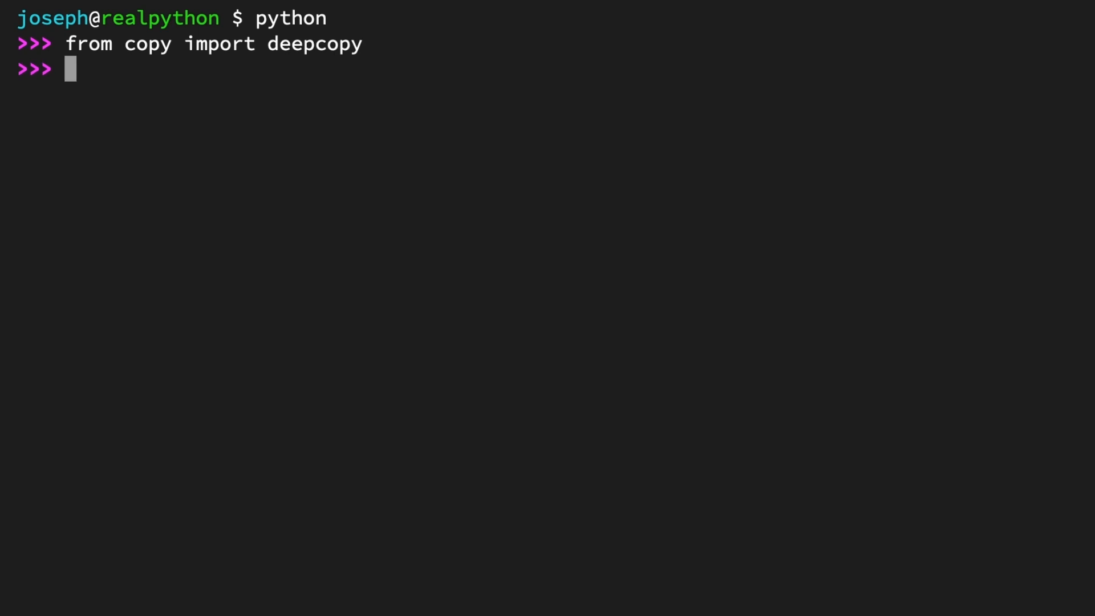
# Define inventory with fruits (apple 50, banana 30) and dairy (cheese 15, milk 20), then begin a backup assignment.
pyautogui.write('inventory = {')
pyautogui.write('"fruit')
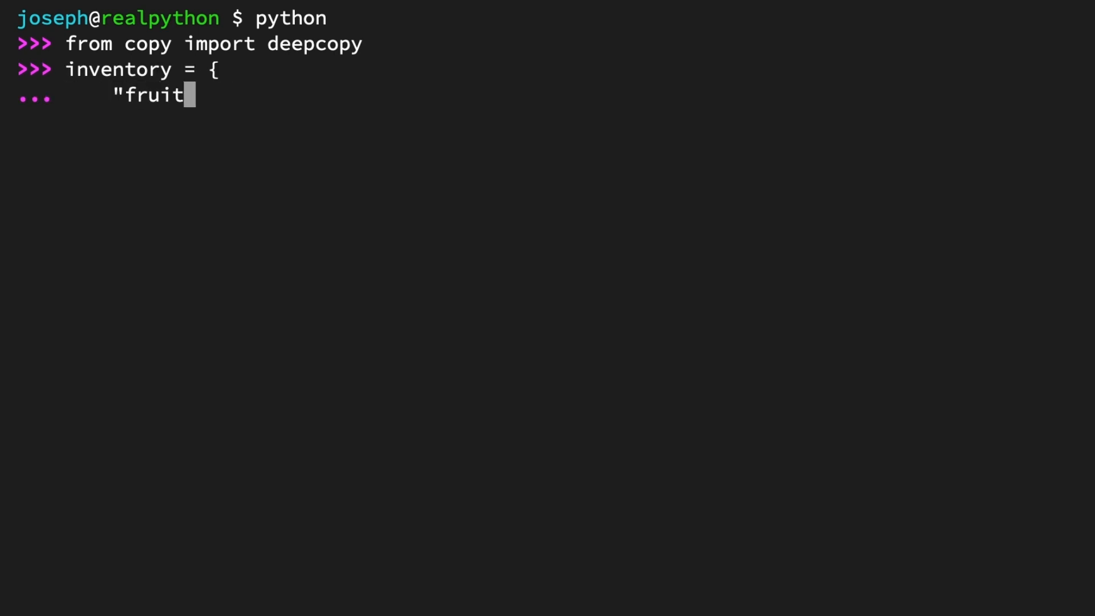
pyautogui.write('s": {')
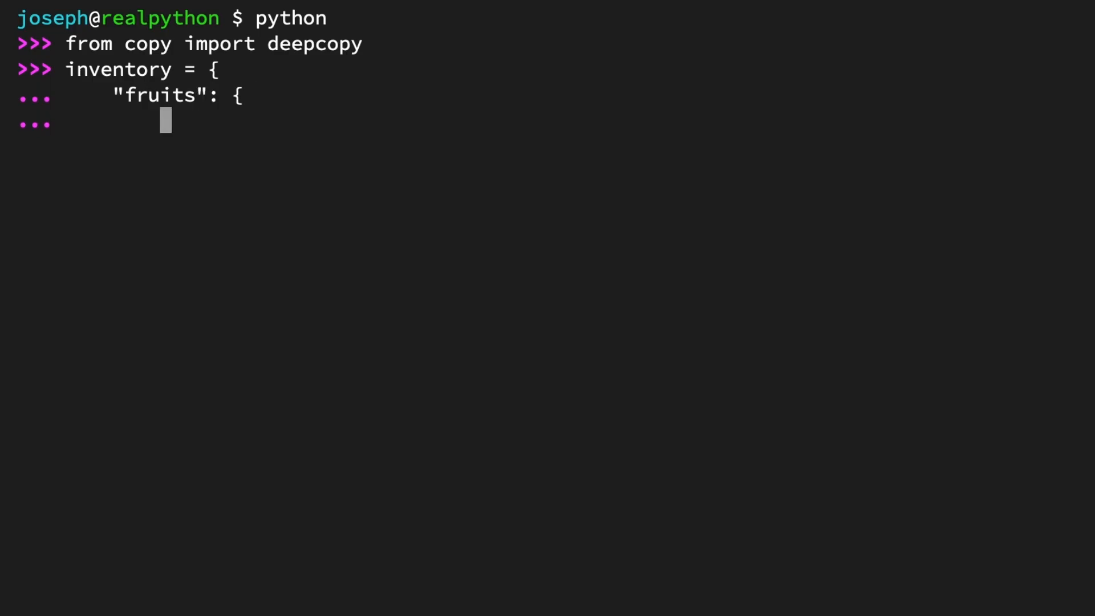
pyautogui.write('"apple": 50')
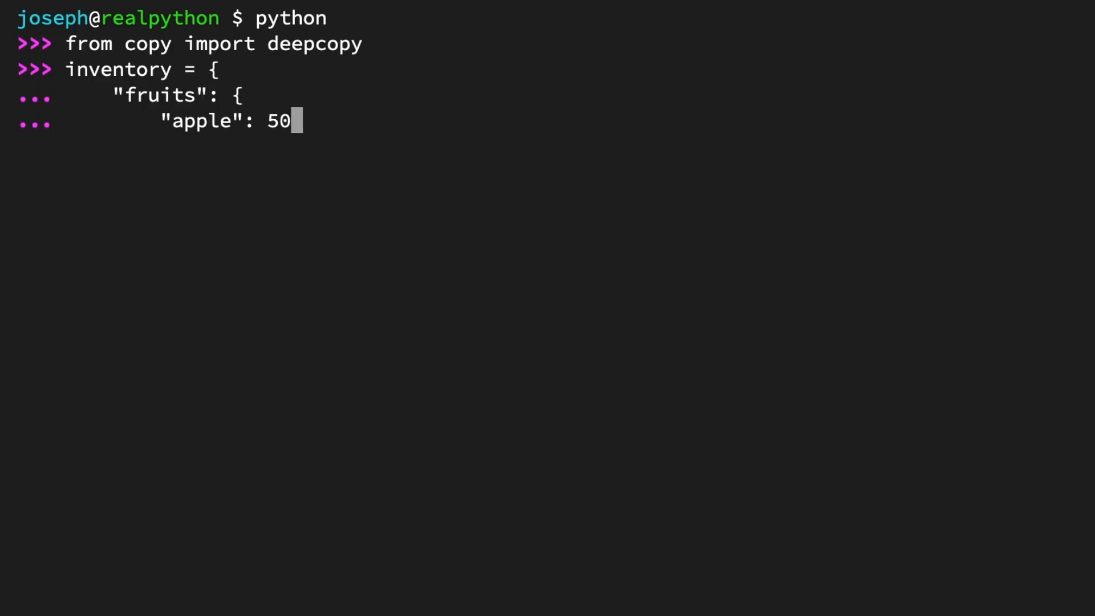
pyautogui.write(',')
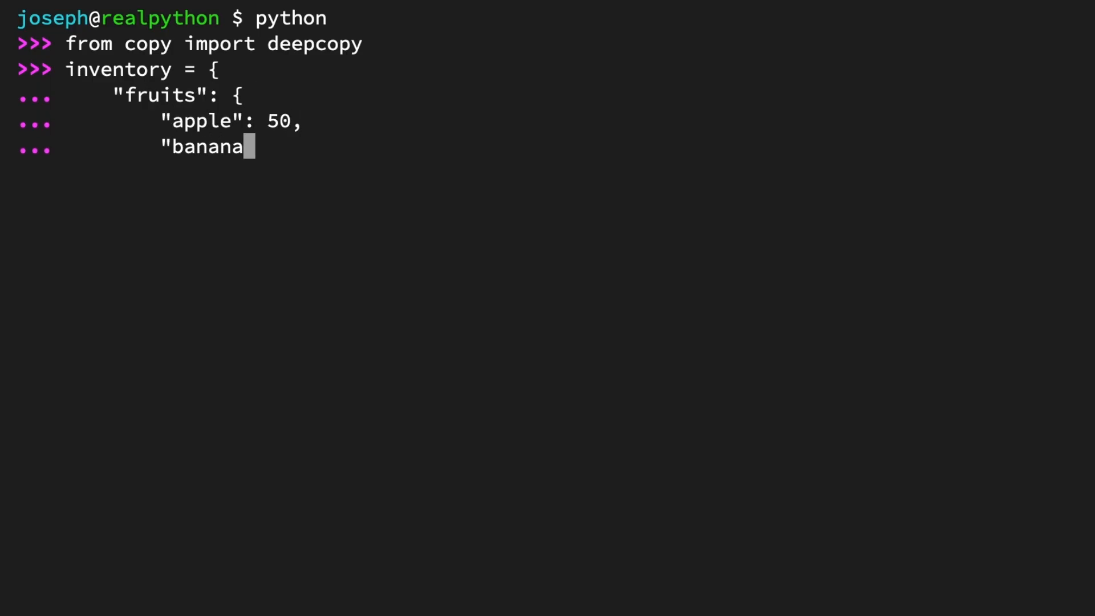
pyautogui.write('": 30,')
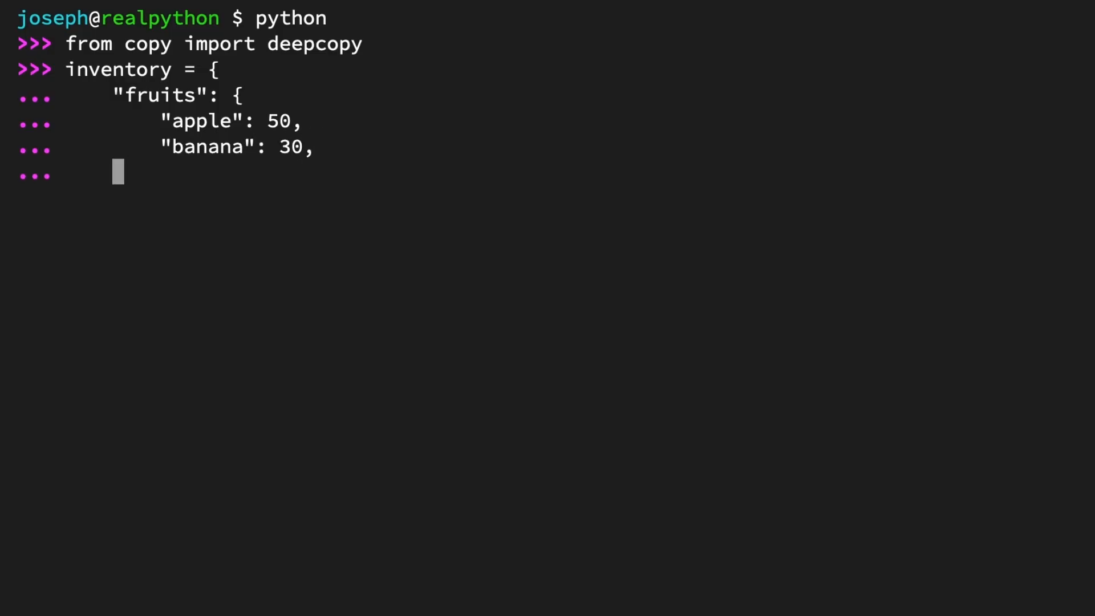
pyautogui.write('},')
pyautogui.write('"cheese')
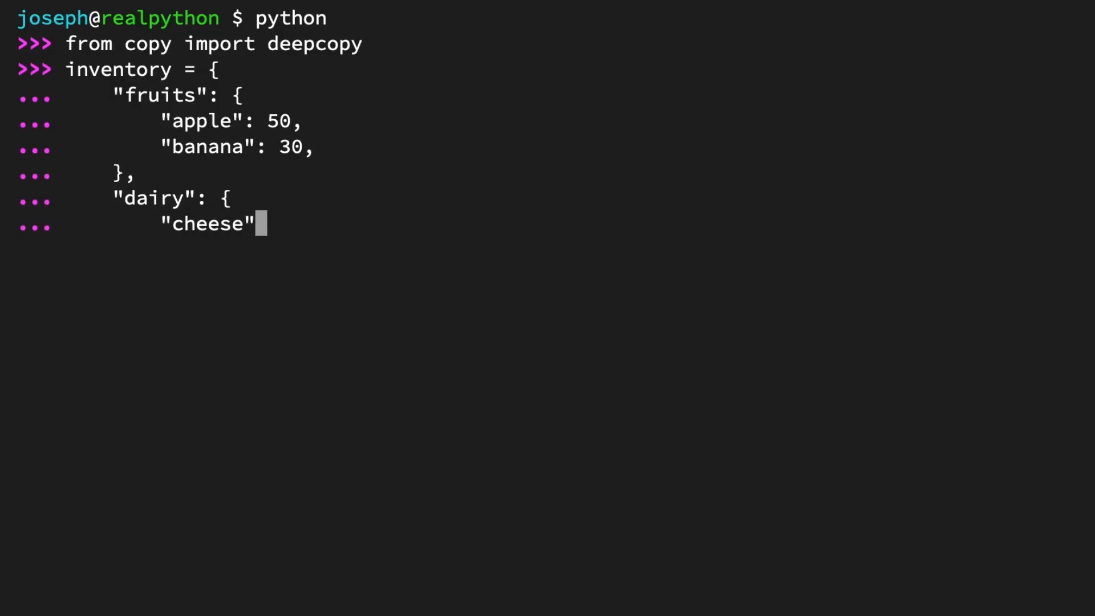
pyautogui.write(': 15,')
pyautogui.write('}')
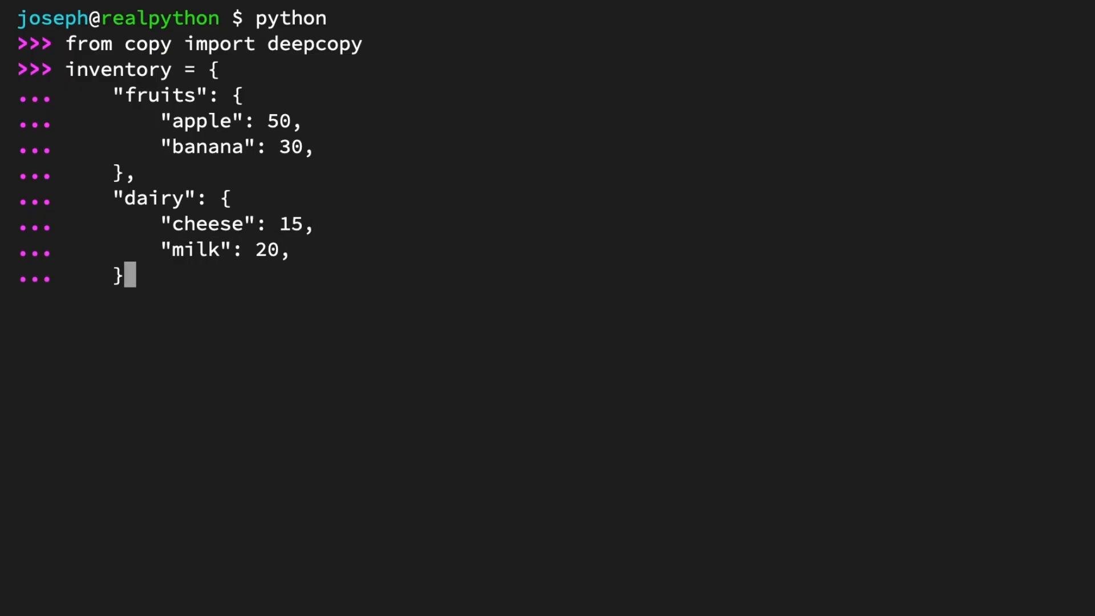
pyautogui.press('enter')
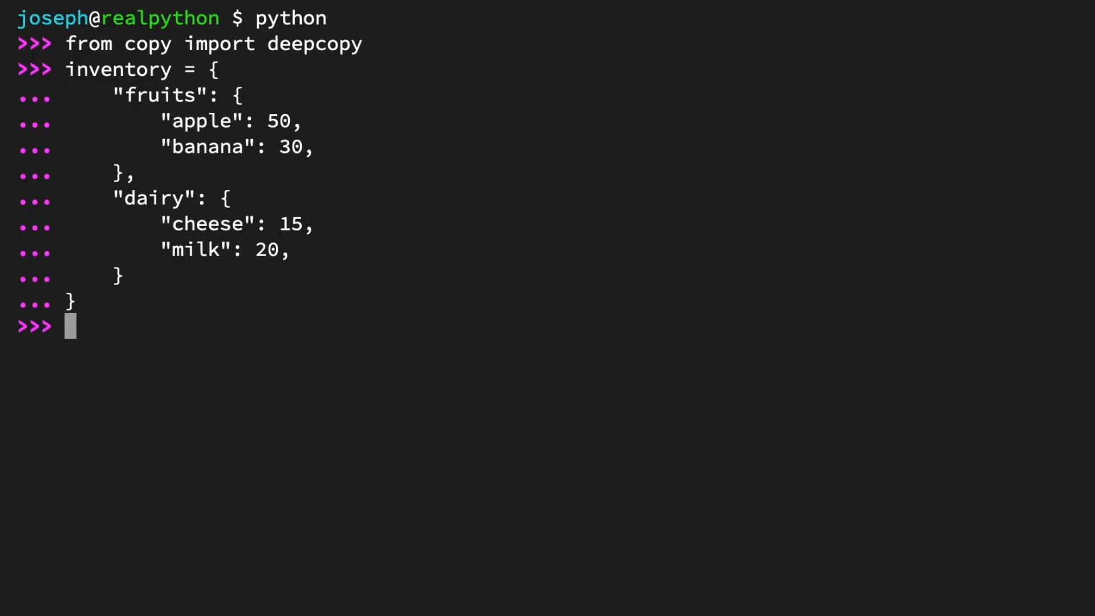
pyautogui.write('backup = deep')
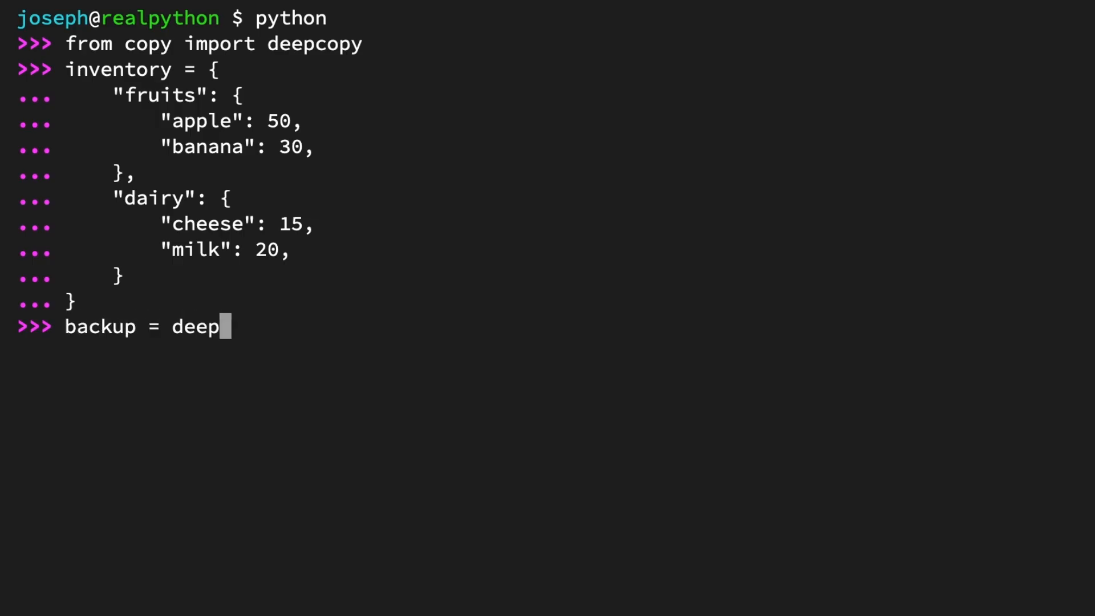
# Finish backup = deepcopy(inventory), then show inventory == backup is True and inventory is backup is False.
pyautogui.write('copy(inventory)')
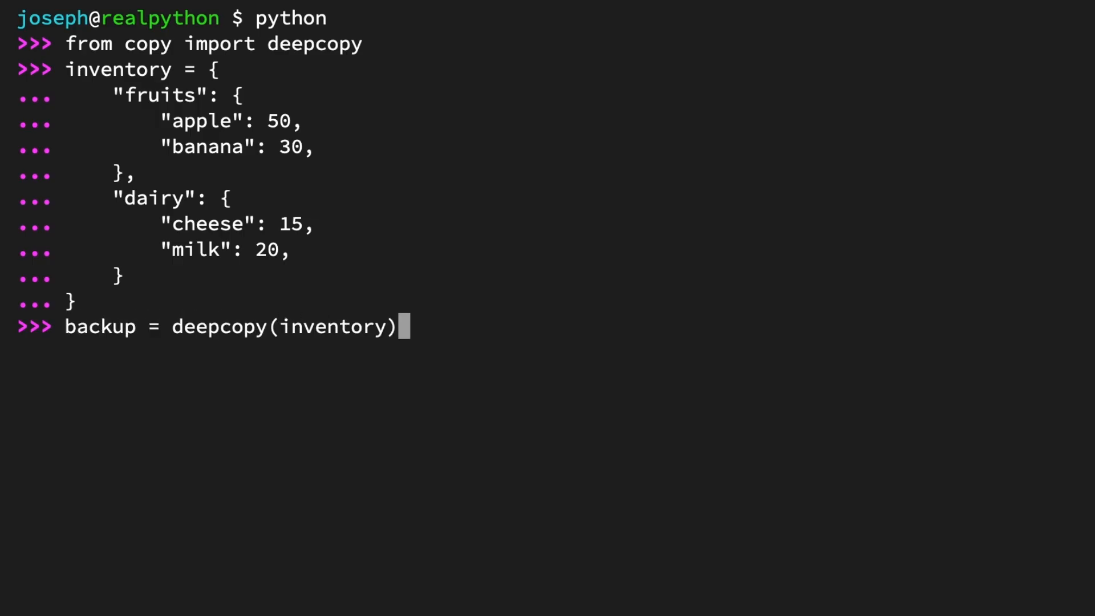
pyautogui.write('invento')
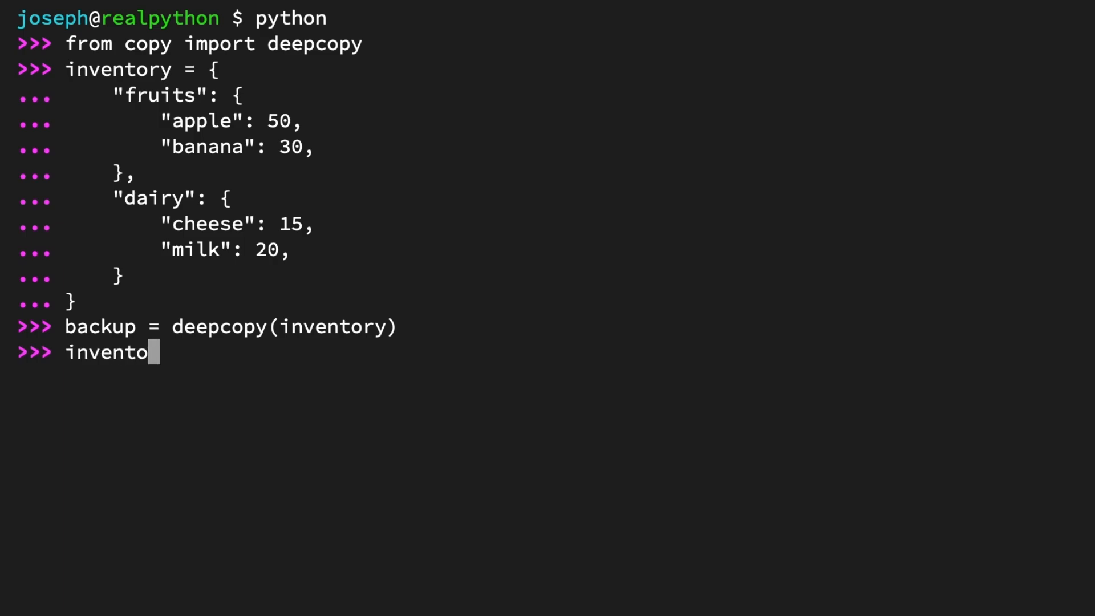
pyautogui.write('ry == backup')
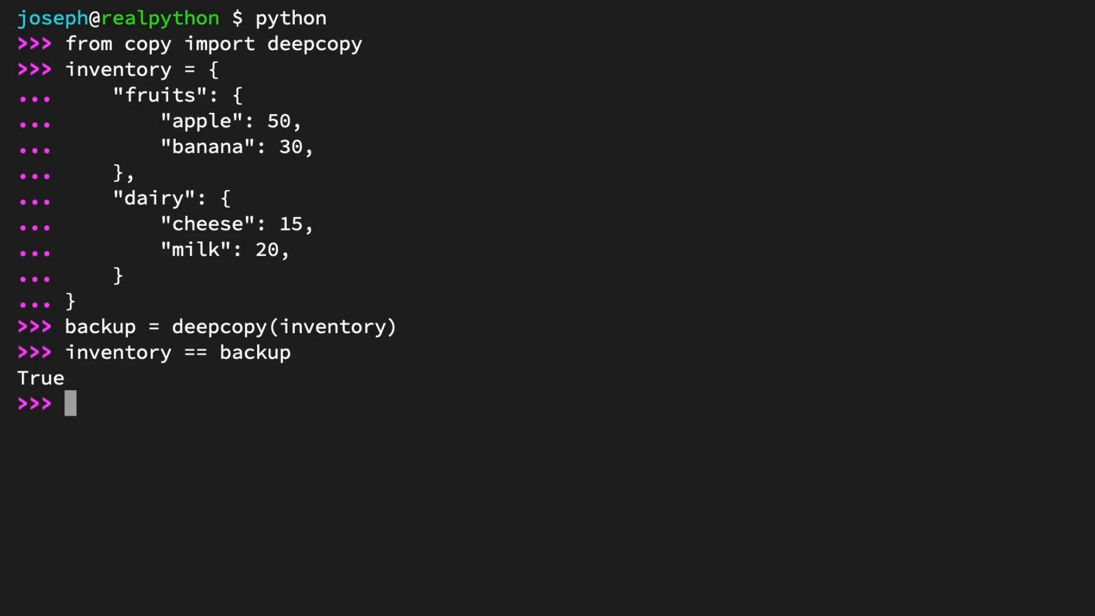
pyautogui.write('inventor')
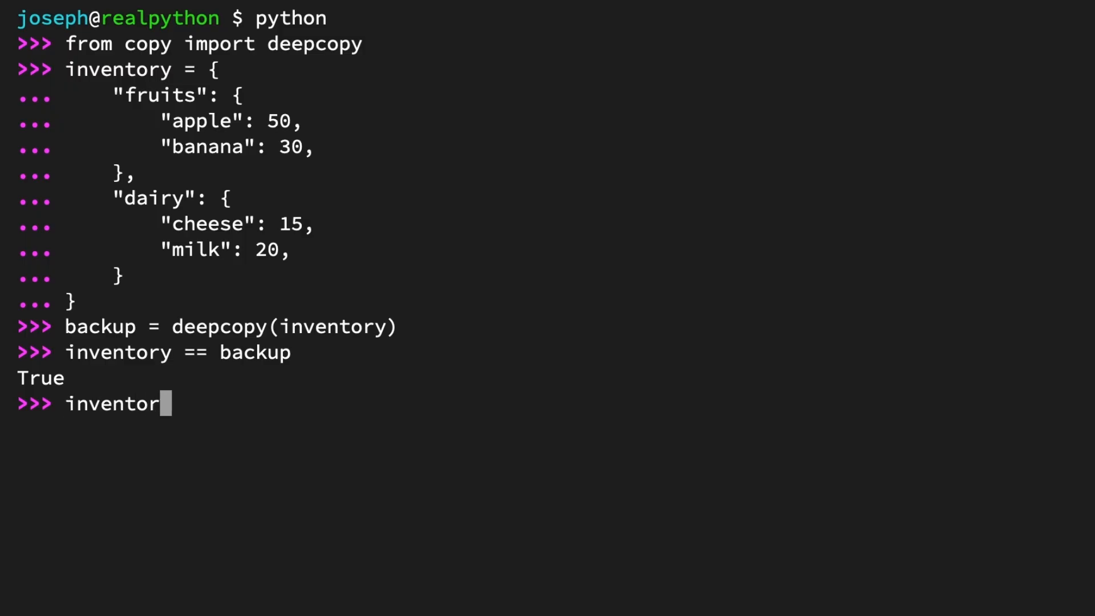
pyautogui.write('y is backup')
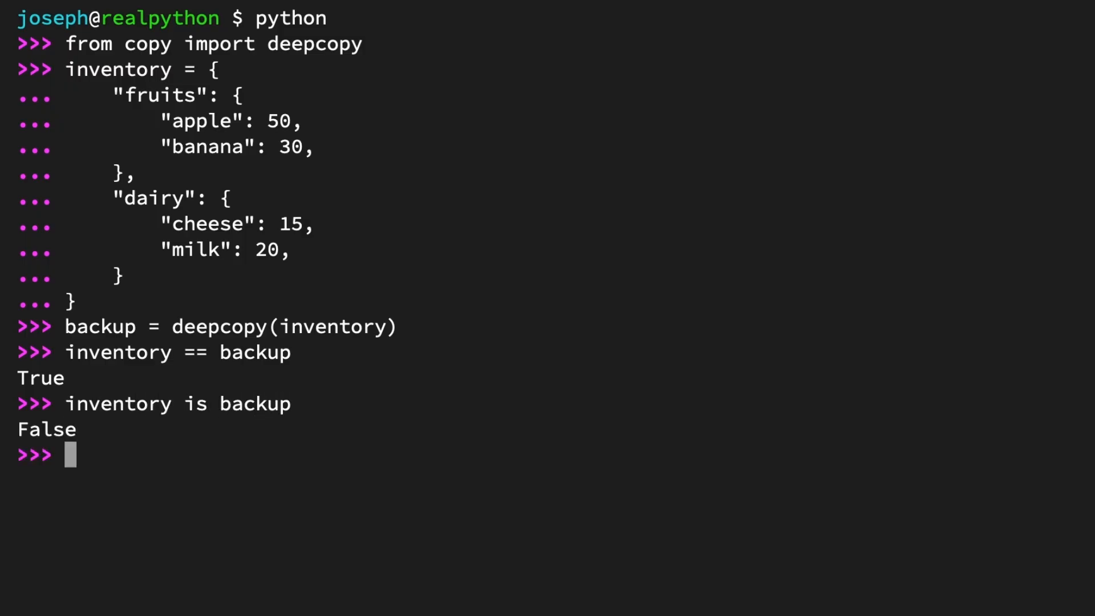
pyautogui.write('inventory["')
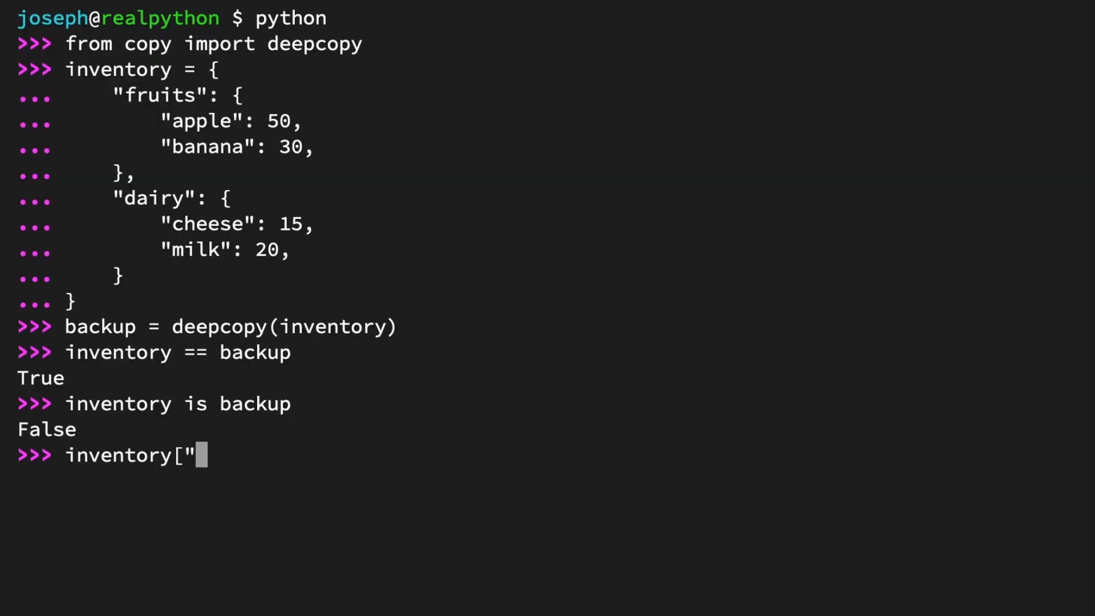
# Set inventory["fruits"]["orange"] = 40 and print inventory and backup fruits to show backup unchanged.
pyautogui.write('fruits"]["orange')
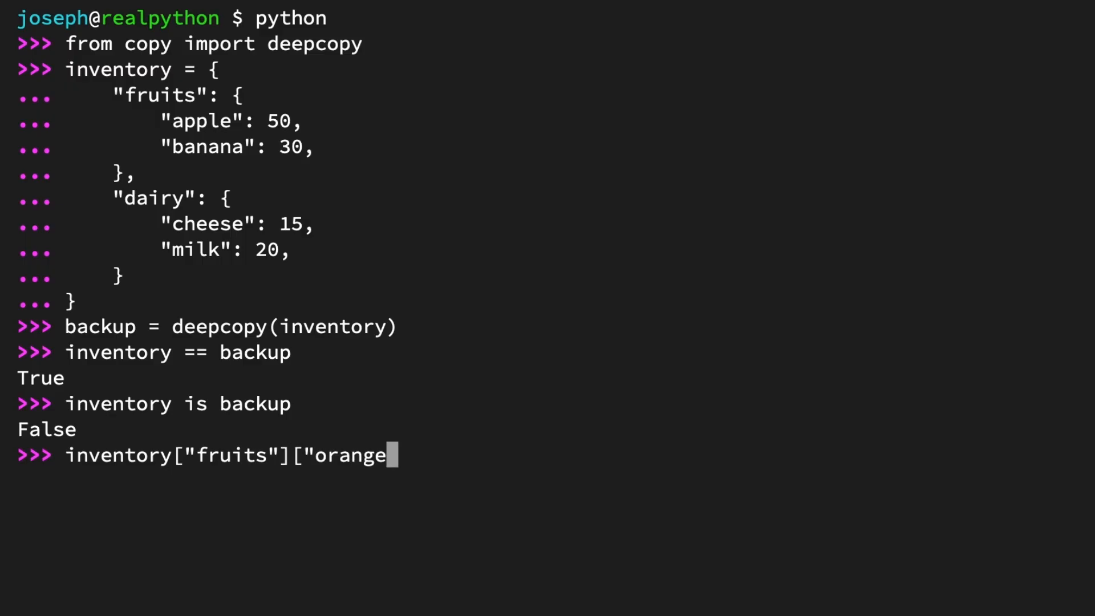
pyautogui.write('"] = 40')
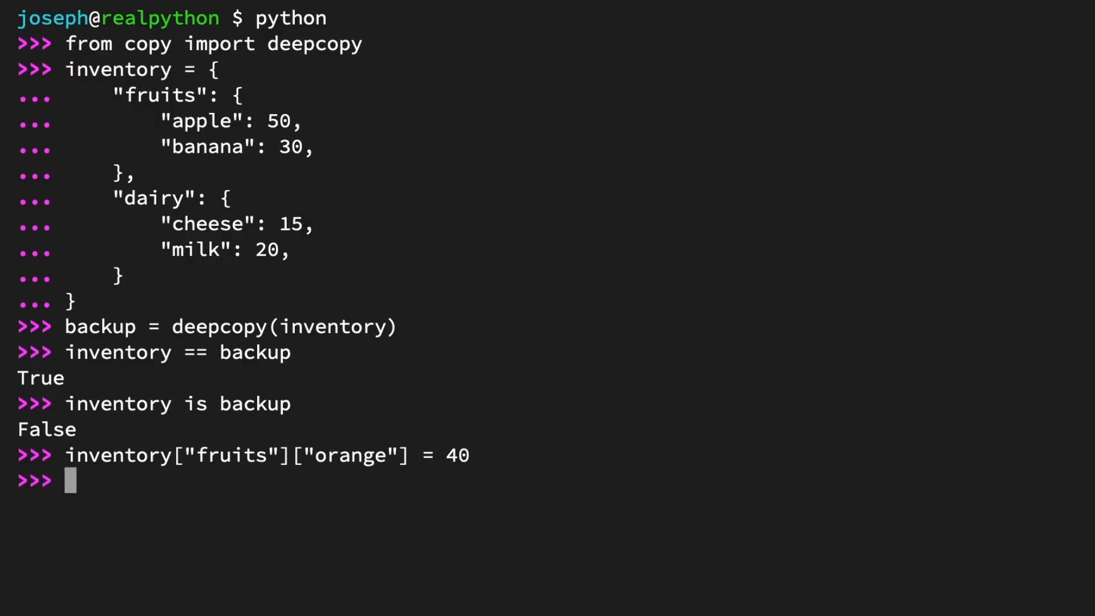
pyautogui.write('inventory["fruits')
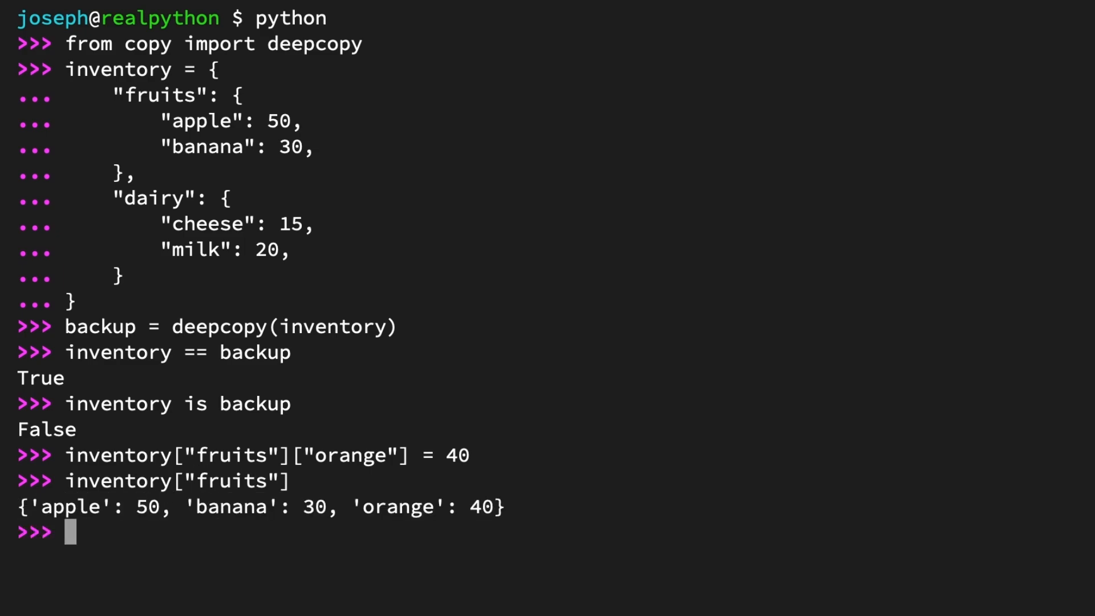
pyautogui.write('bac')
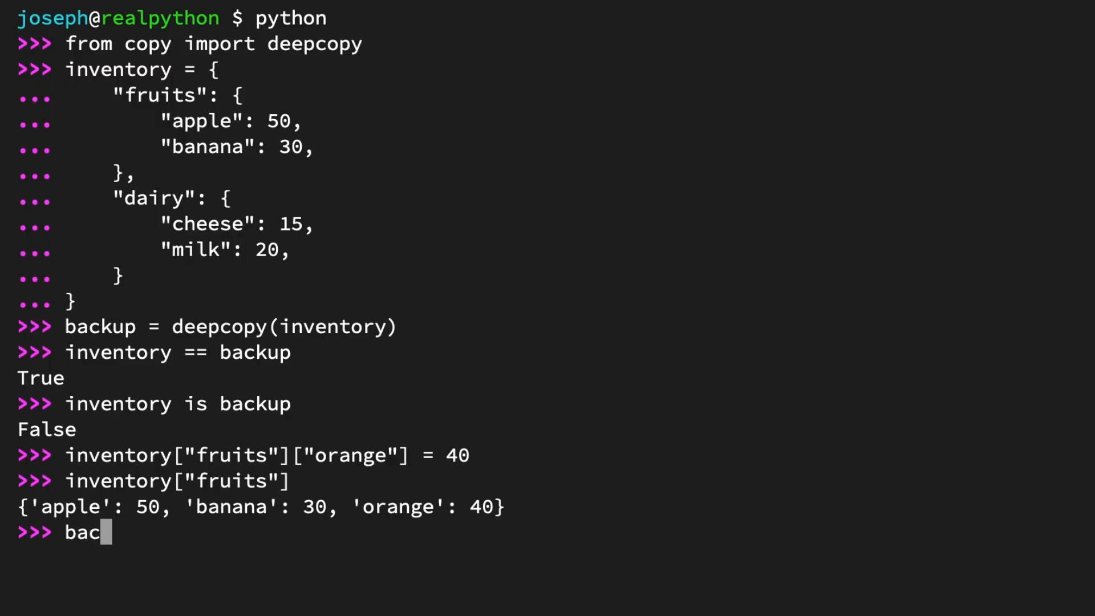
pyautogui.write('kup["fruits"]')
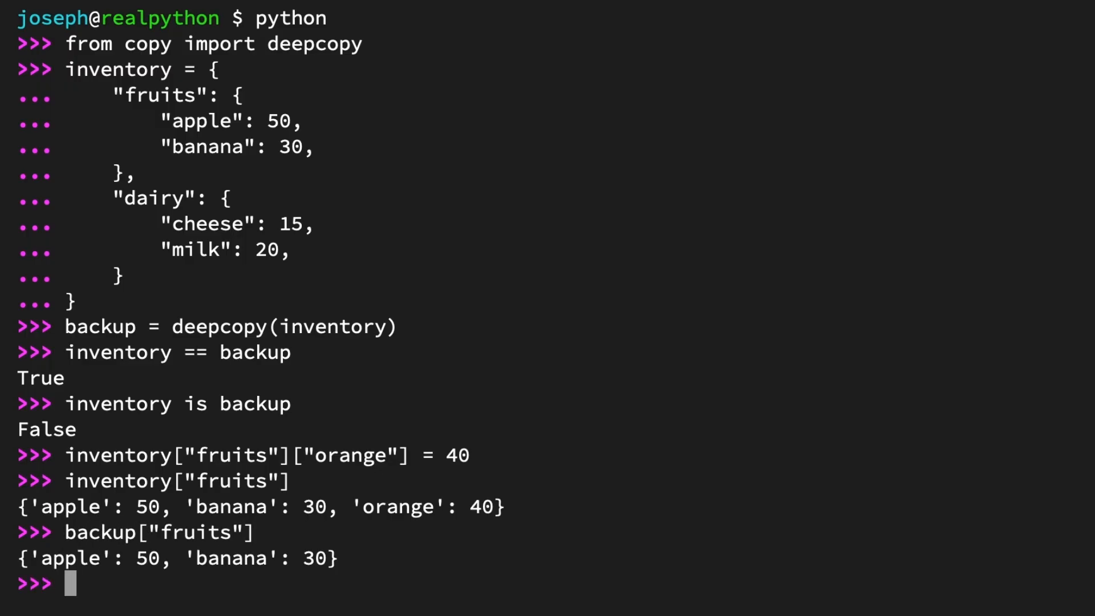
# Check inventory["dairy"] is backup["dairy"] gives False, then import copy as shallow_copy.
pyautogui.write('inv')
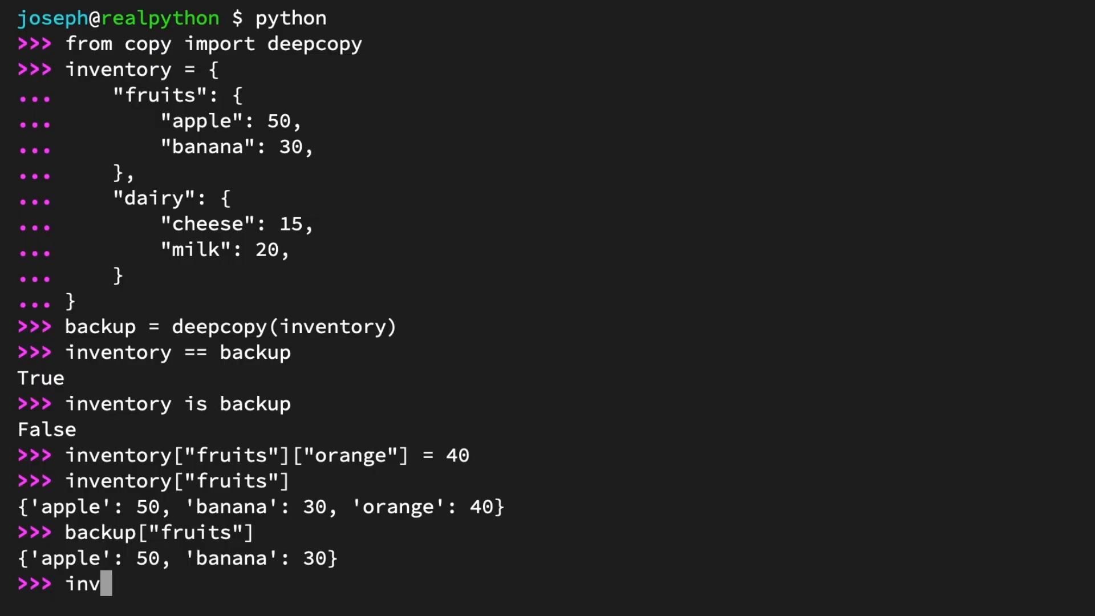
pyautogui.write('entory["dairy"]')
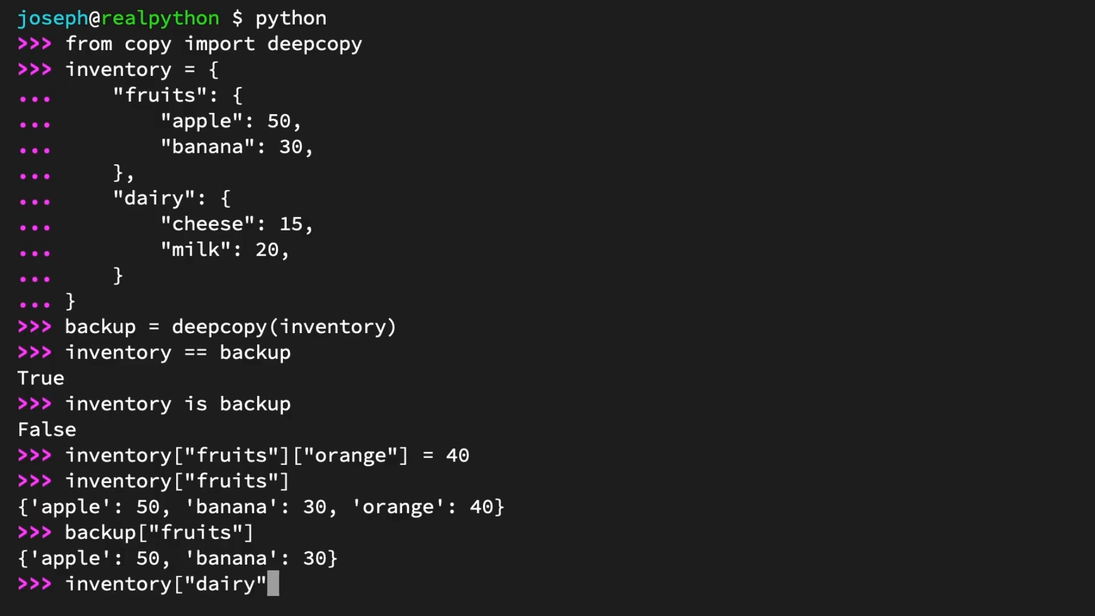
pyautogui.write('is backup["dairy"')
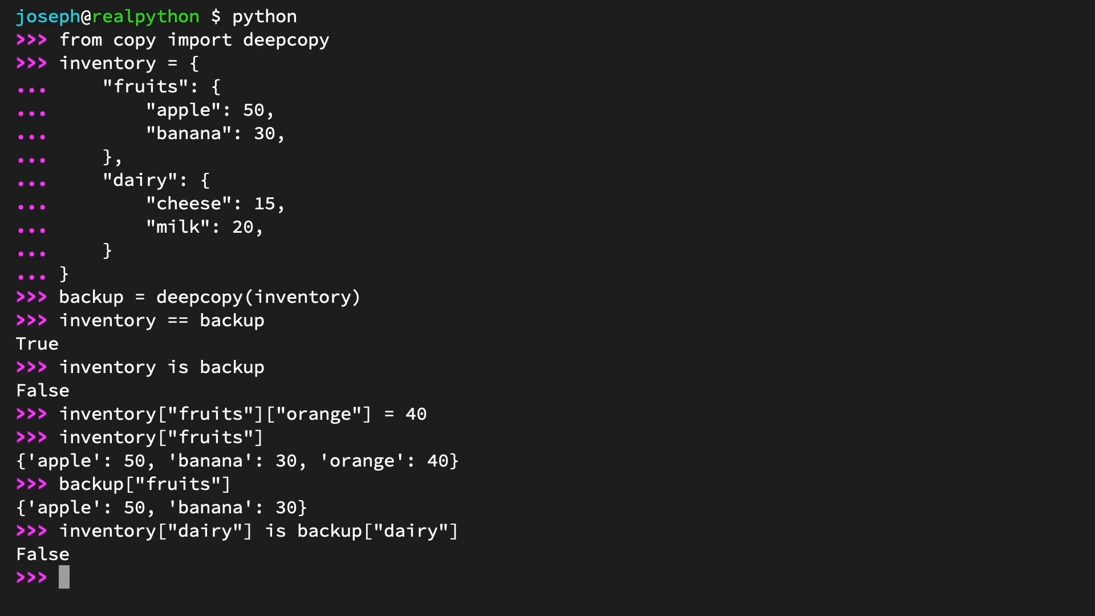
pyautogui.write('from copy import copy as shallow_copy')
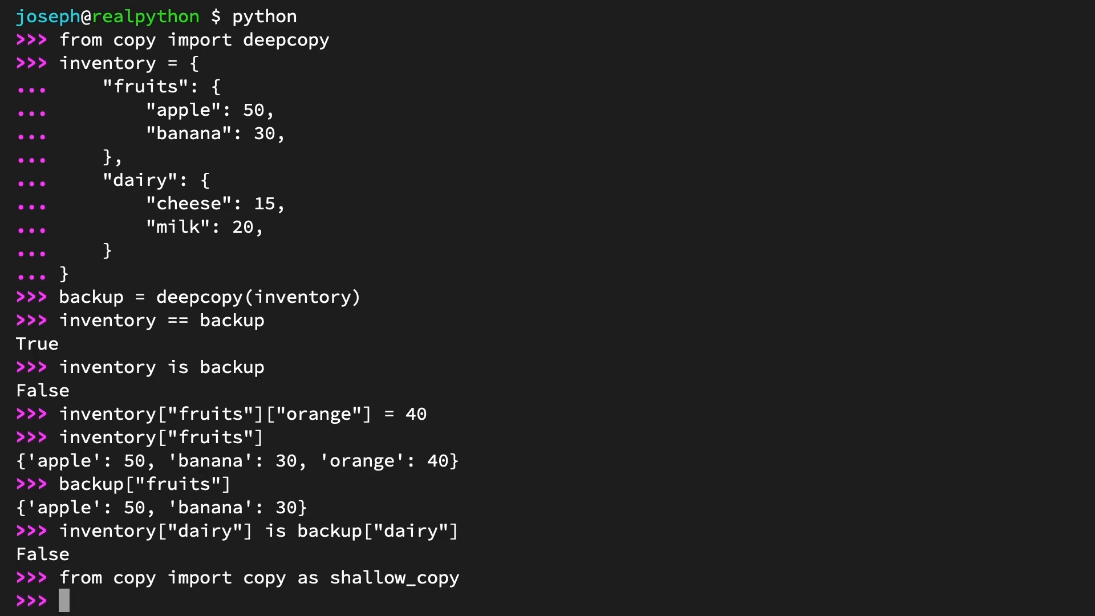
# Create cart = ["milk", "eggs"] and basket = shallow_copy(cart), starting a cart.append call.
pyautogui.write('cart = ["m')
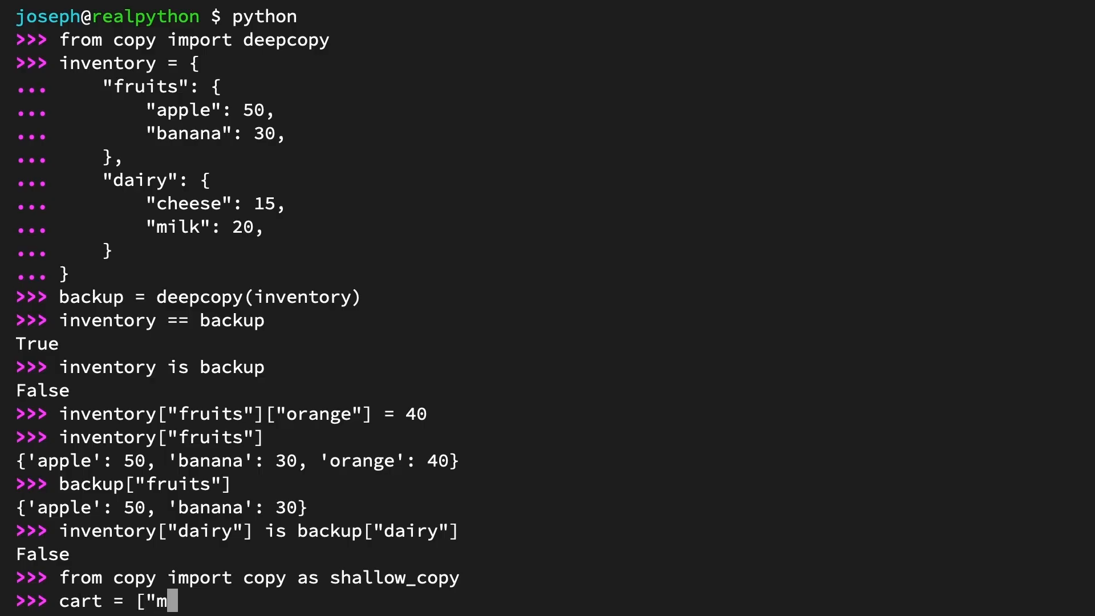
pyautogui.write('ilk", "eggs"')
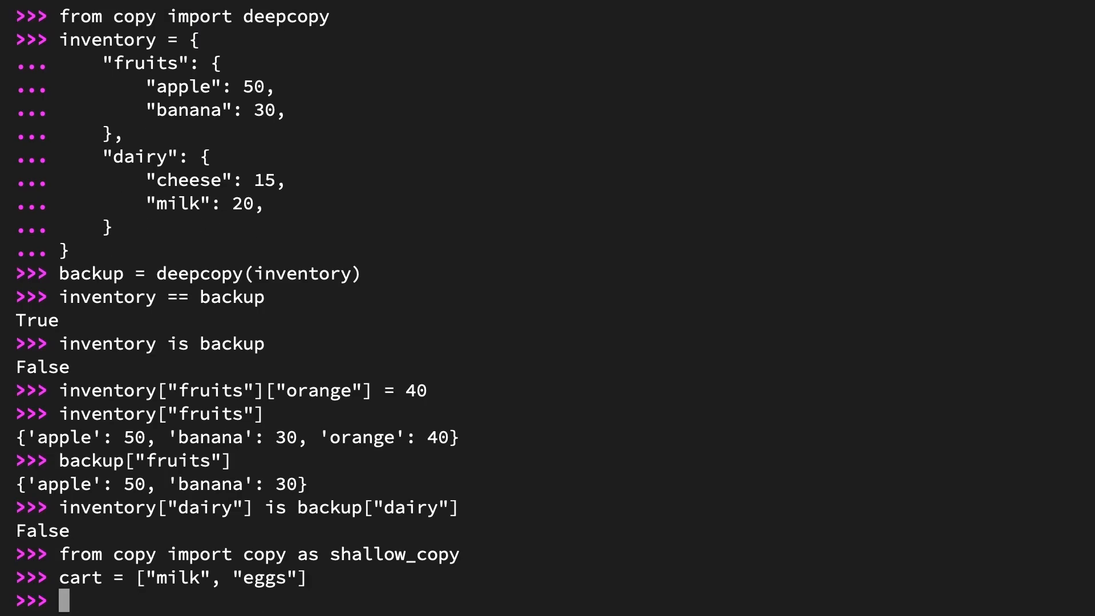
pyautogui.write('baske')
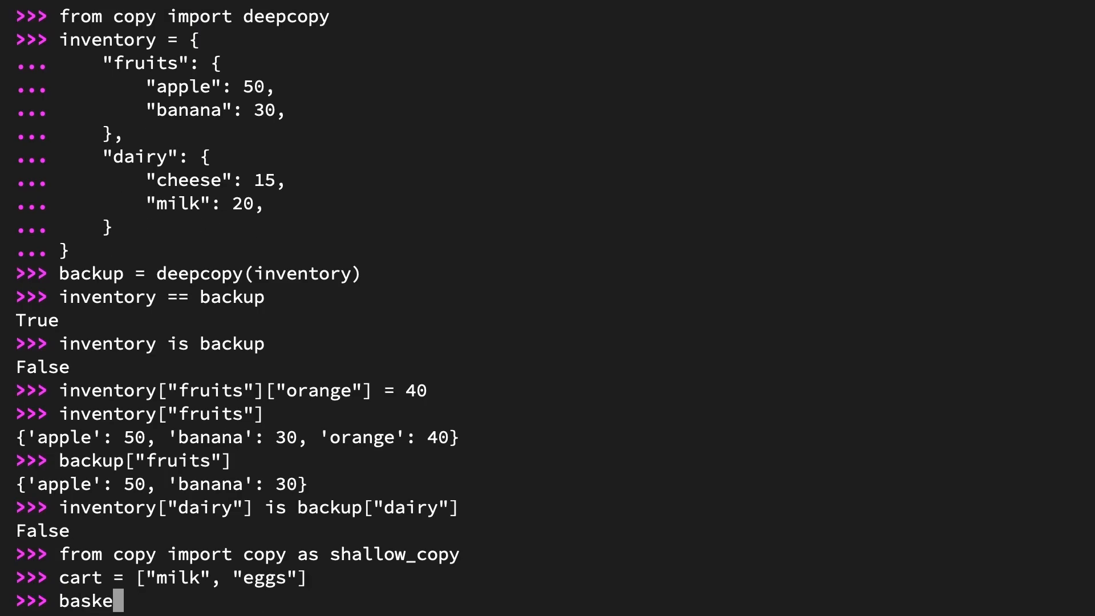
pyautogui.write('t = shallow_copy')
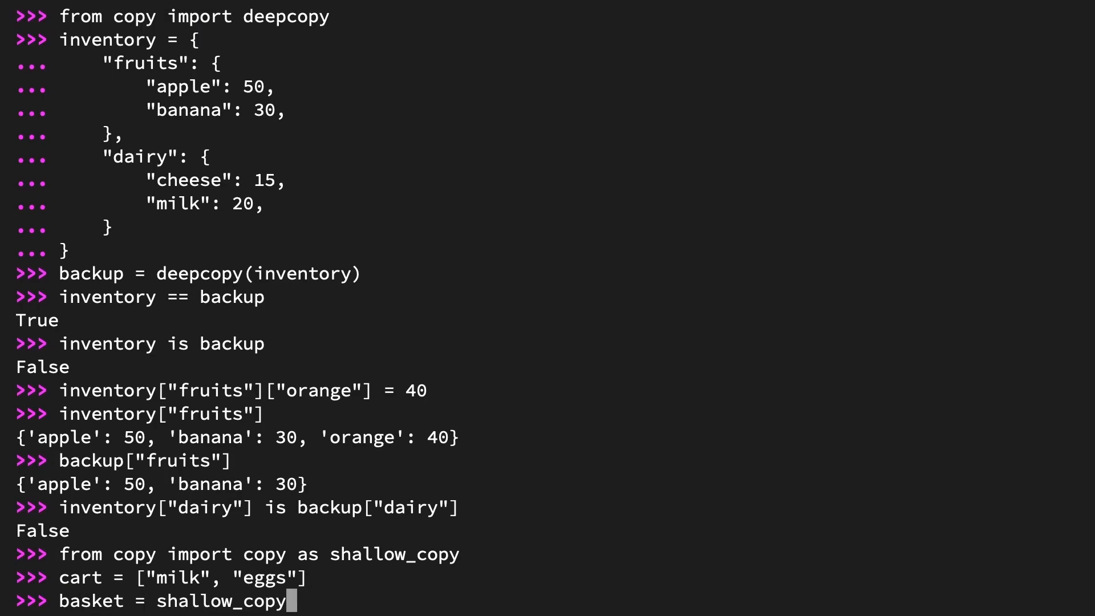
pyautogui.write('(cart)')
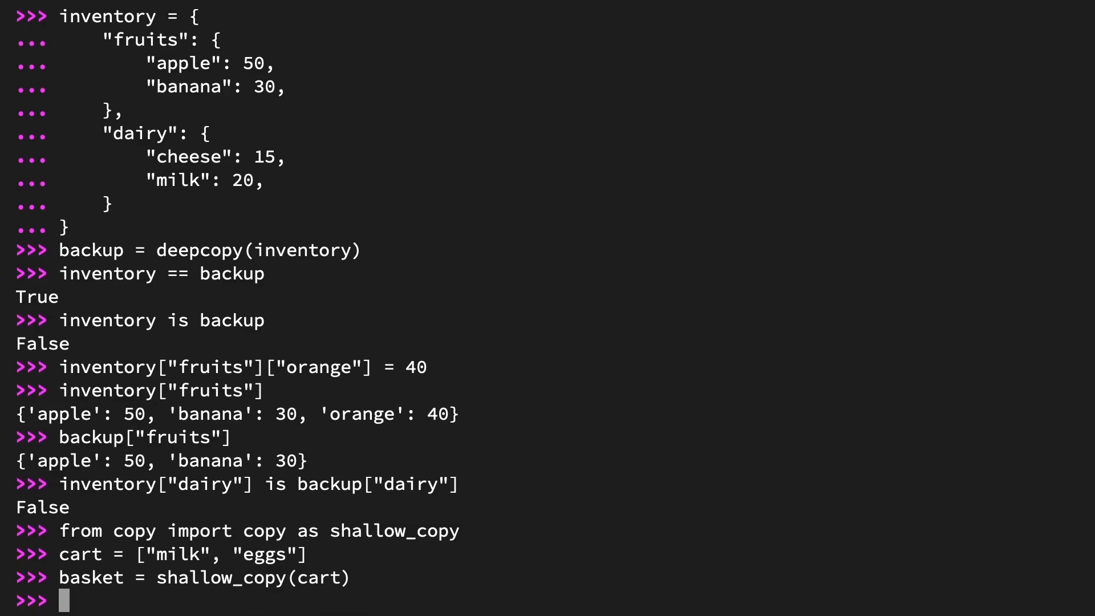
pyautogui.write('cart.append(')
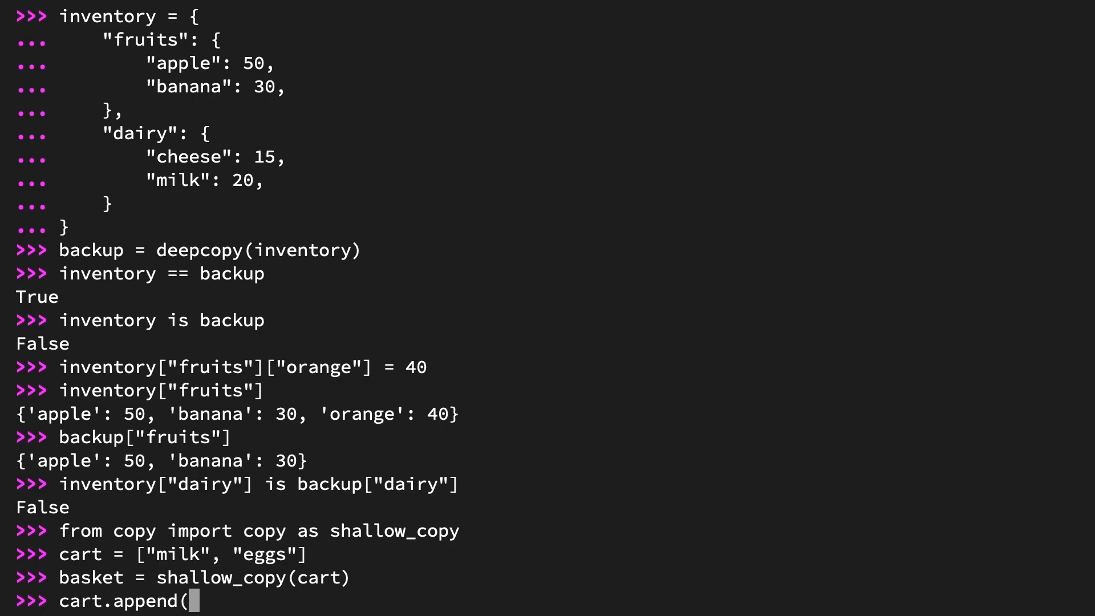
# Append "bananas" and do cart[0] += " chocolate", then show cart has three items while basket stays ['milk', 'eggs'].
pyautogui.write('"bananas")')
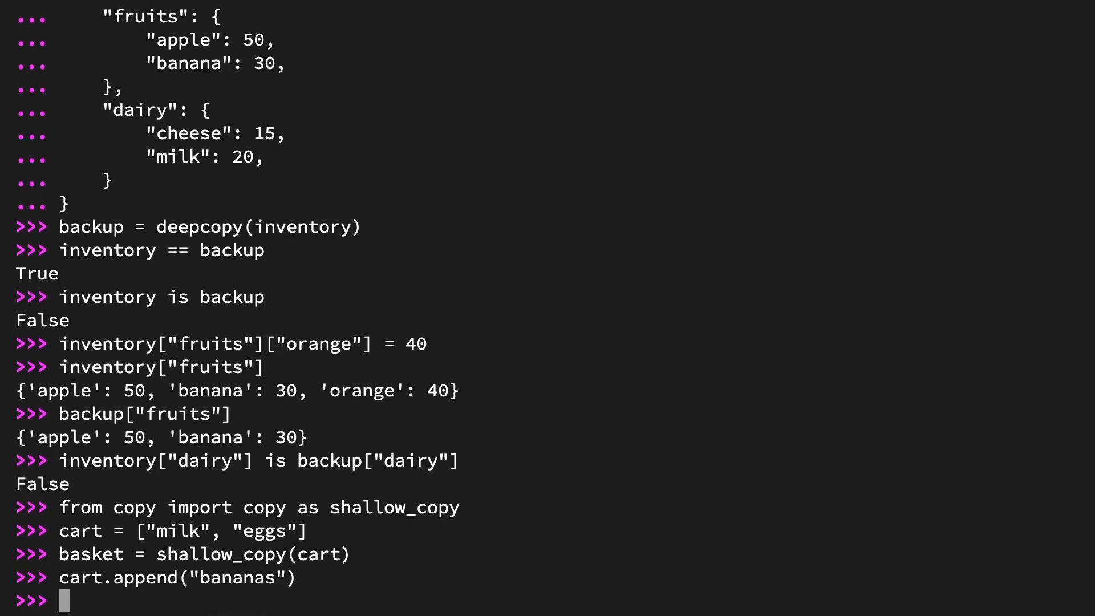
pyautogui.write('cart[')
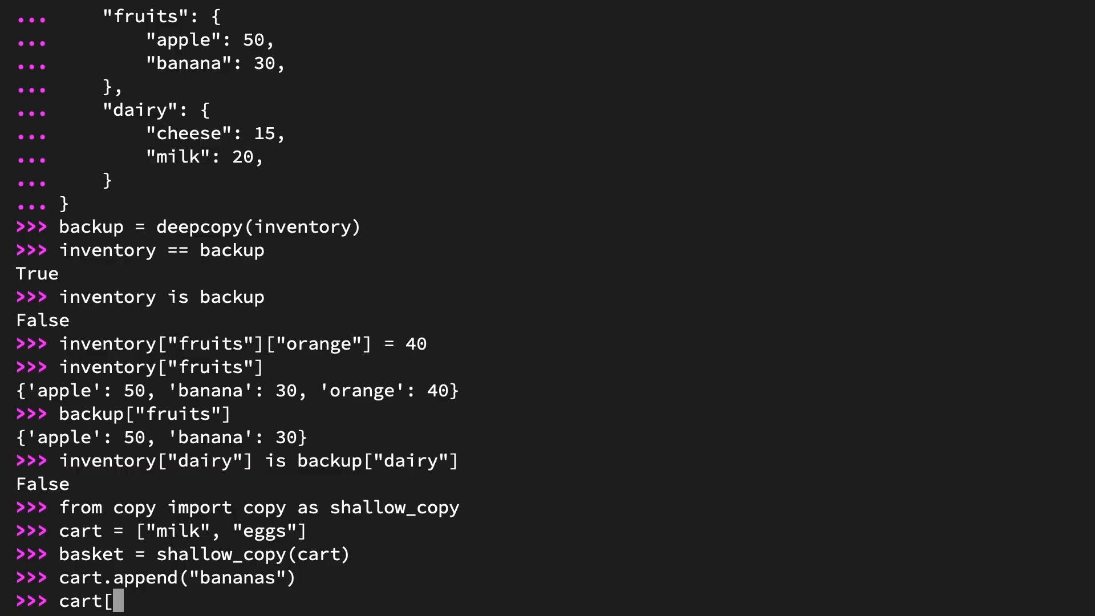
pyautogui.write('0] += "')
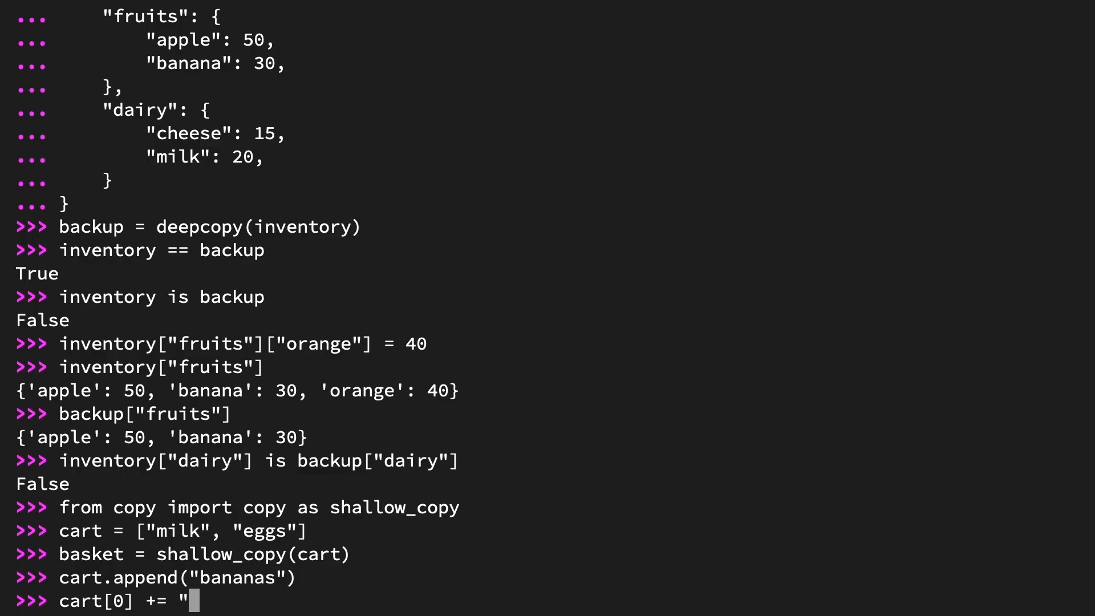
pyautogui.write('chocolate"')
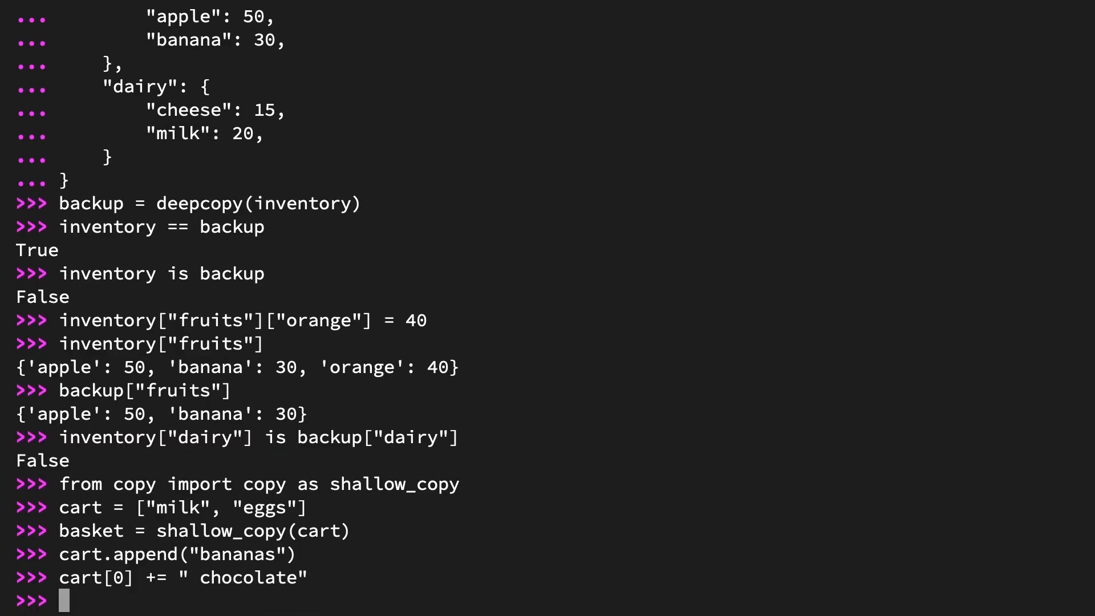
pyautogui.write('cart')
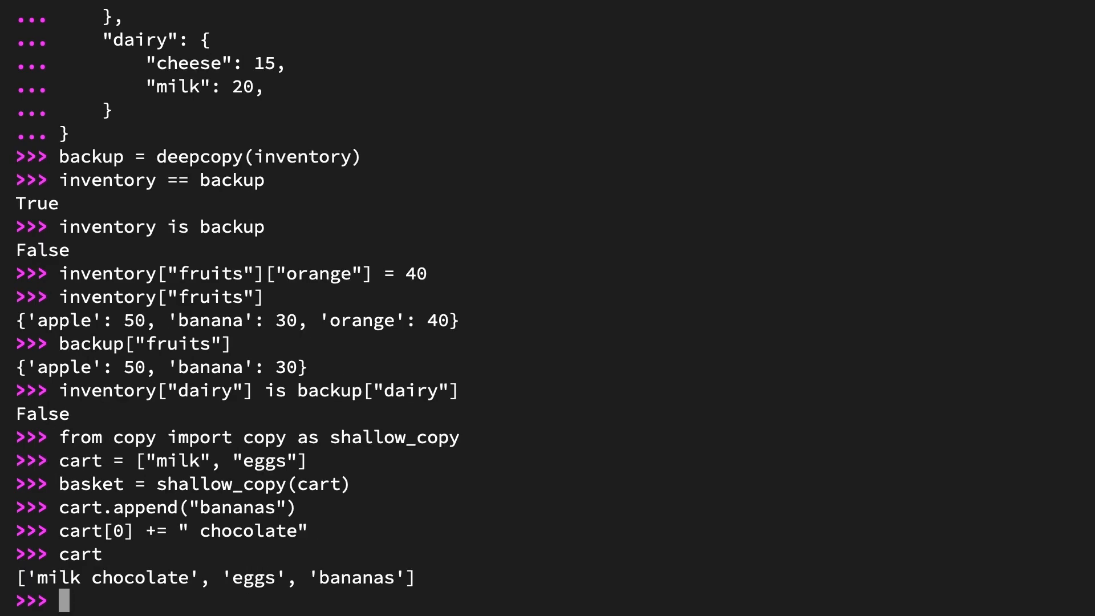
pyautogui.write('basket')
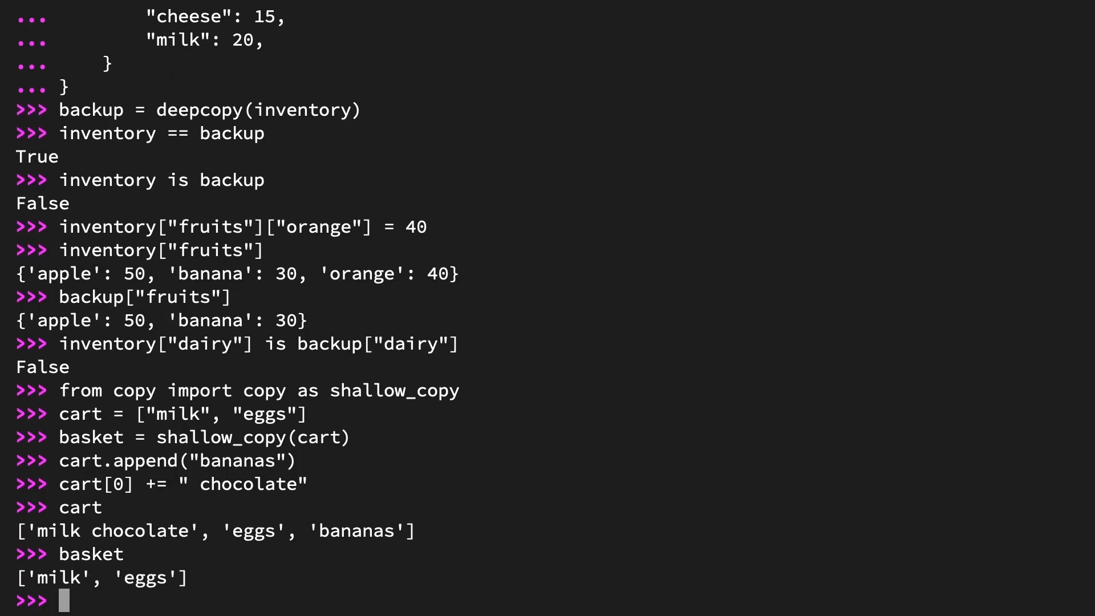
pyautogui.doubleClick(172, 459)
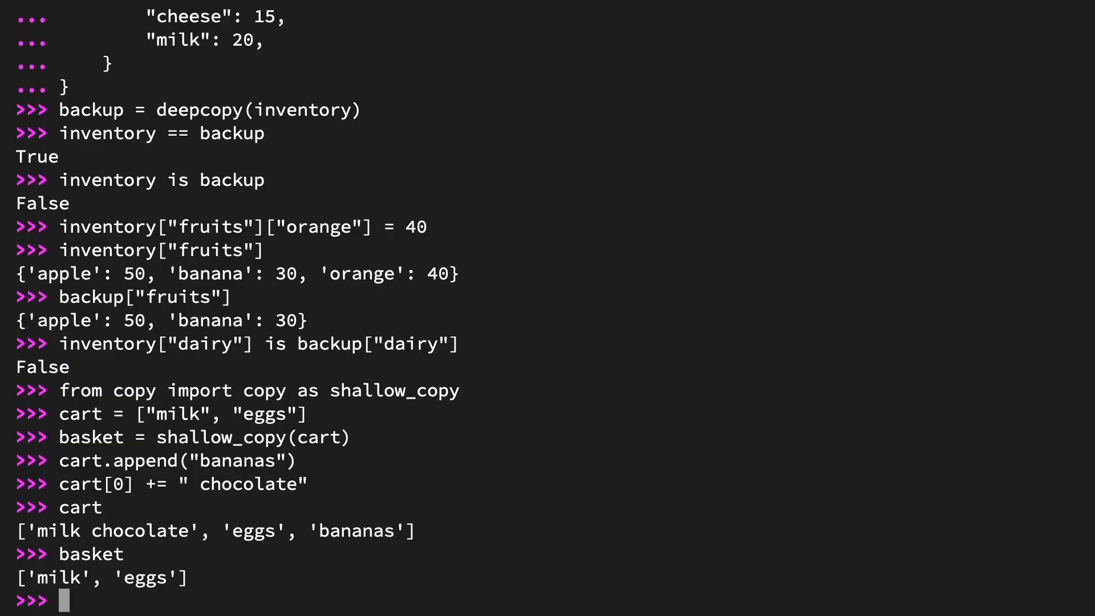
pyautogui.doubleClick(181, 484)
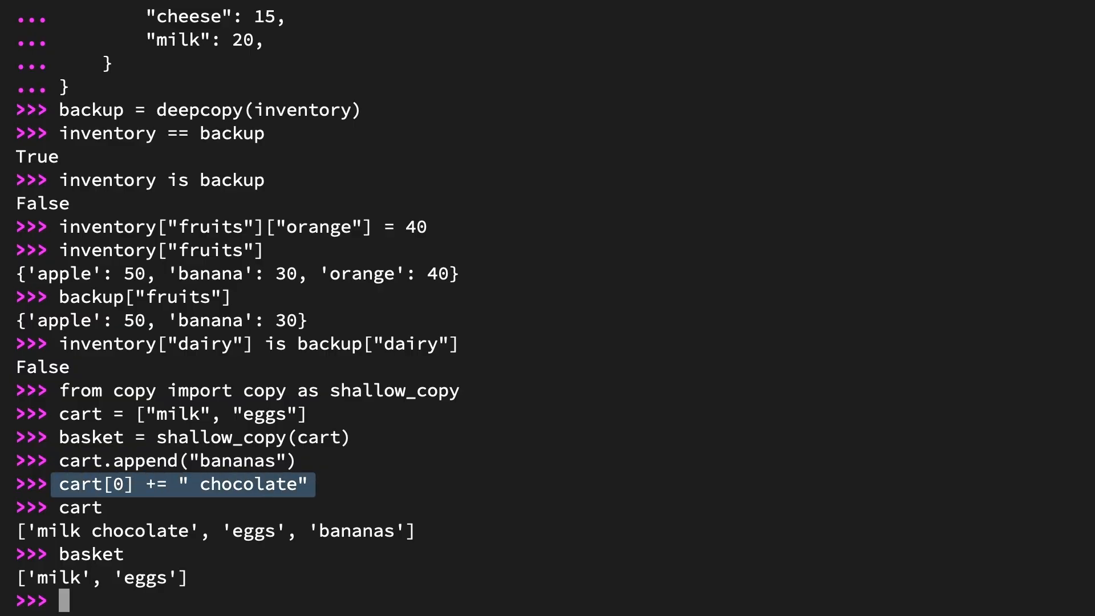